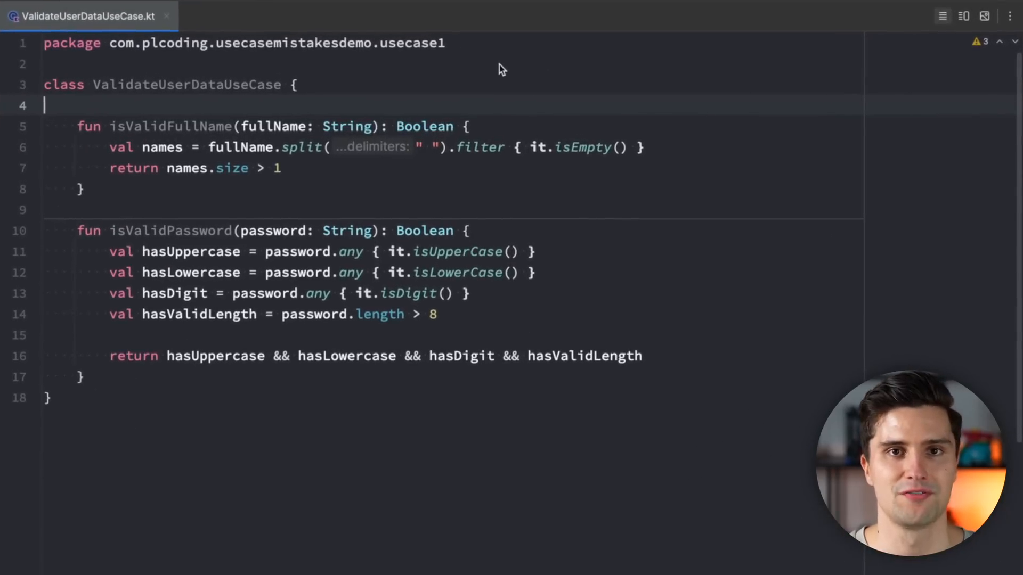
pyautogui.moveTo(255, 408)
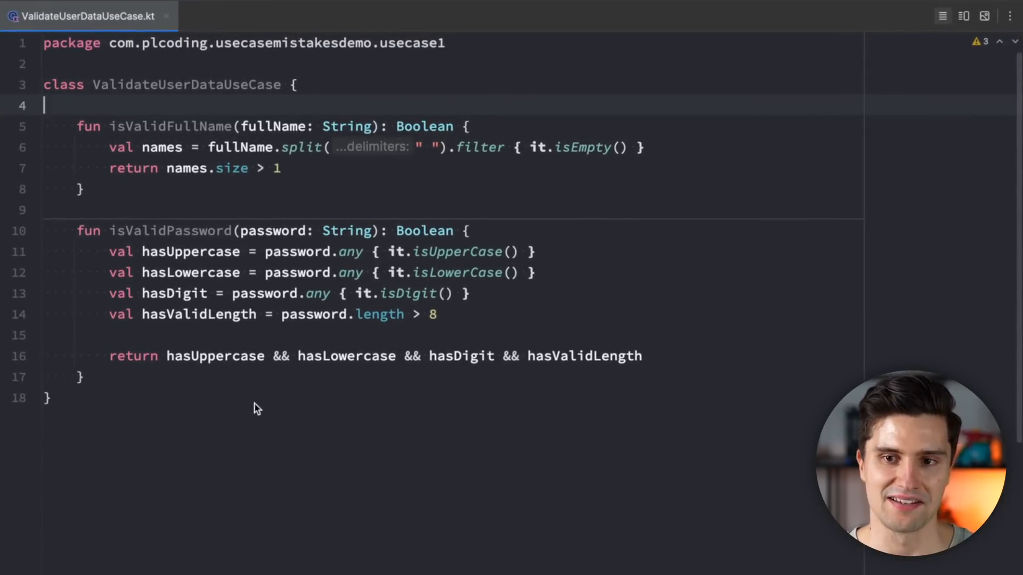
pyautogui.moveTo(624, 265)
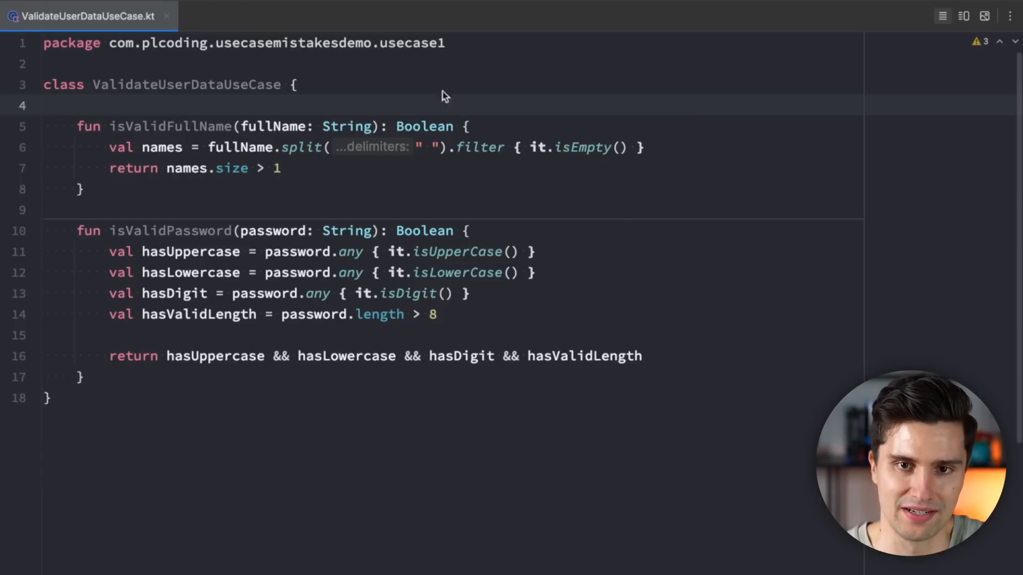
pyautogui.moveTo(150, 149)
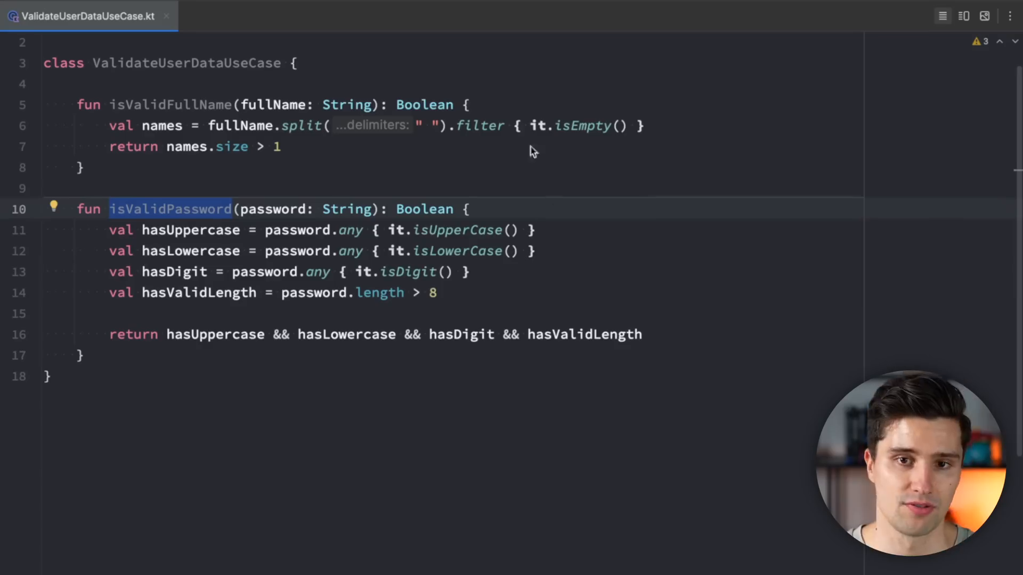
pyautogui.moveTo(213, 151)
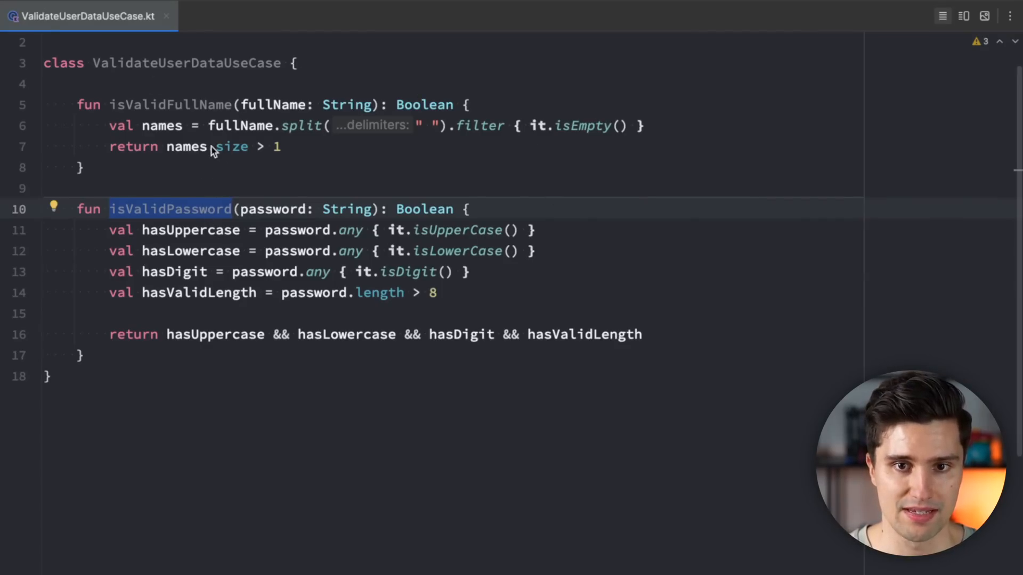
pyautogui.moveTo(176, 106)
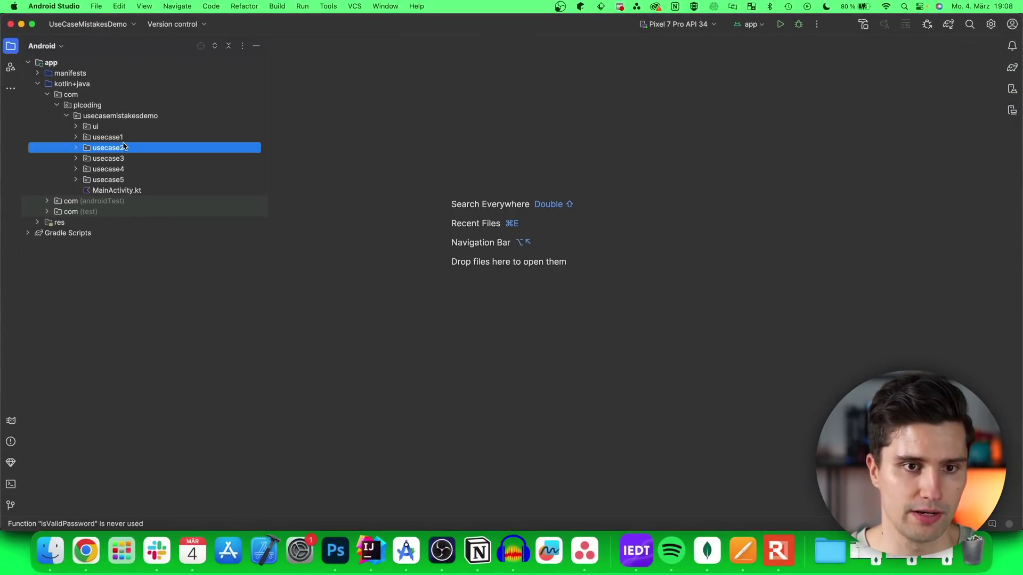
# Open FormatSocialStatUseCase.kt from usecase2 to view its K and M number formatting
pyautogui.doubleClick(108, 148)
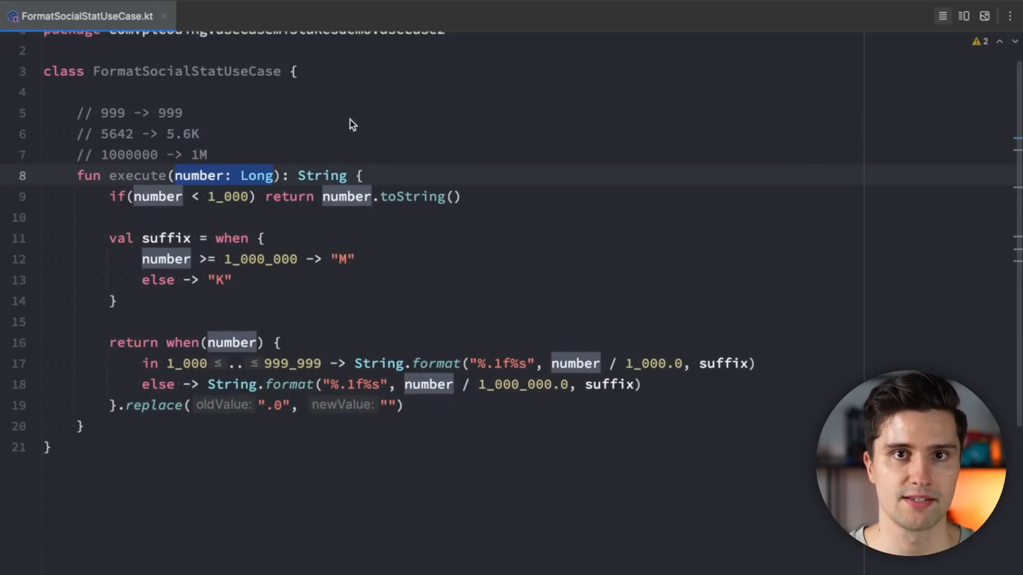
pyautogui.doubleClick(112, 113)
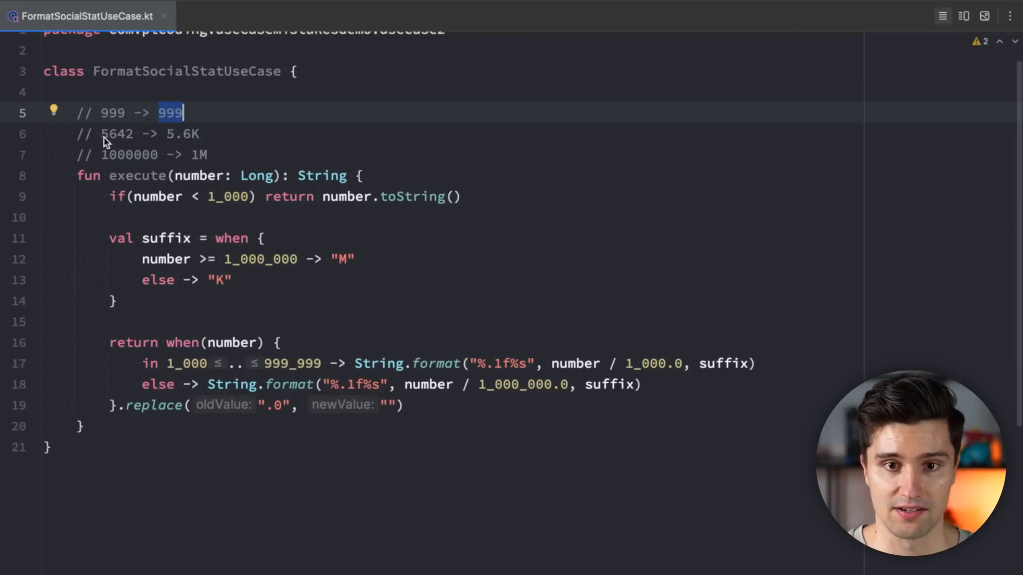
pyautogui.doubleClick(115, 134)
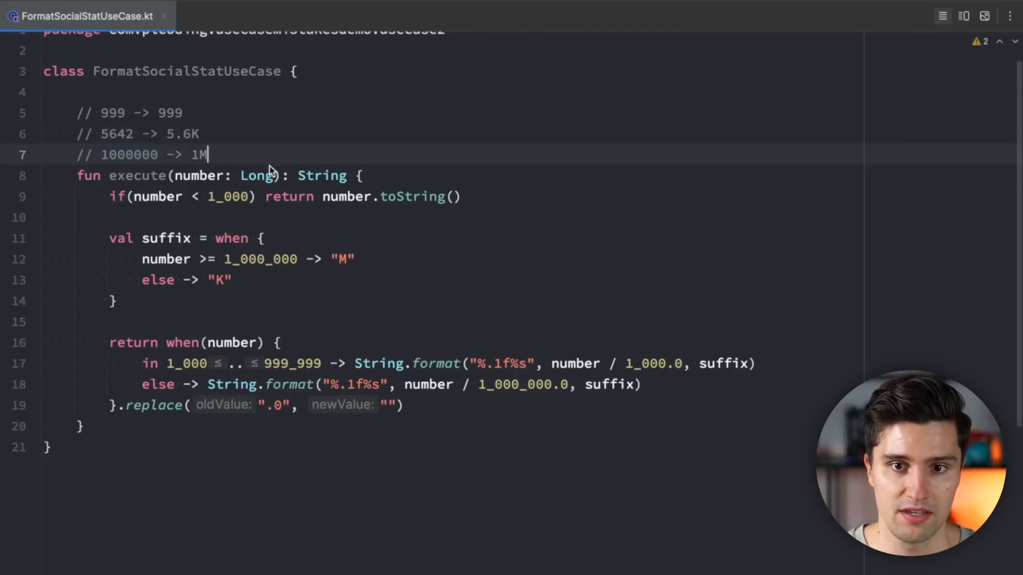
pyautogui.doubleClick(199, 155)
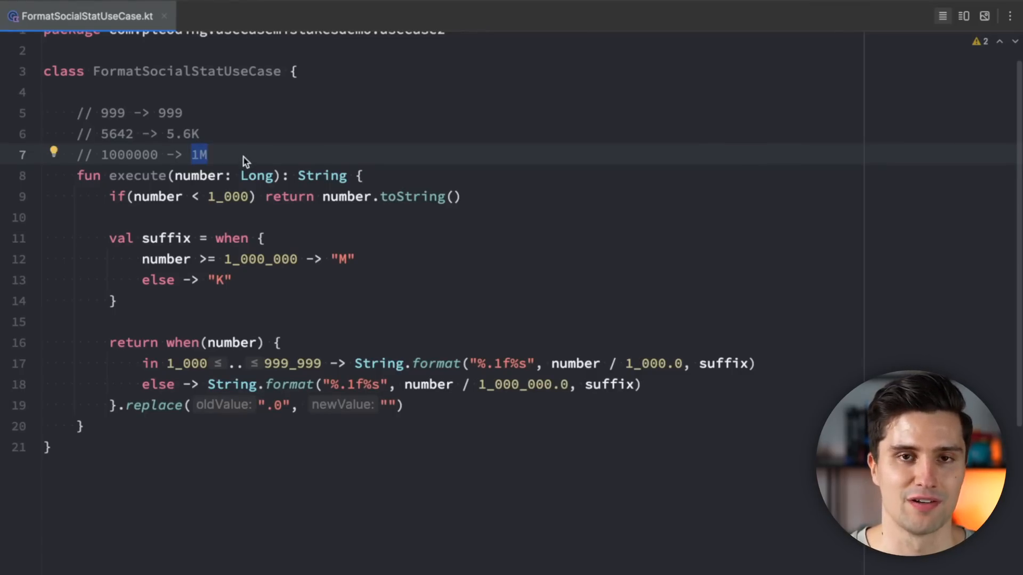
pyautogui.moveTo(369, 123)
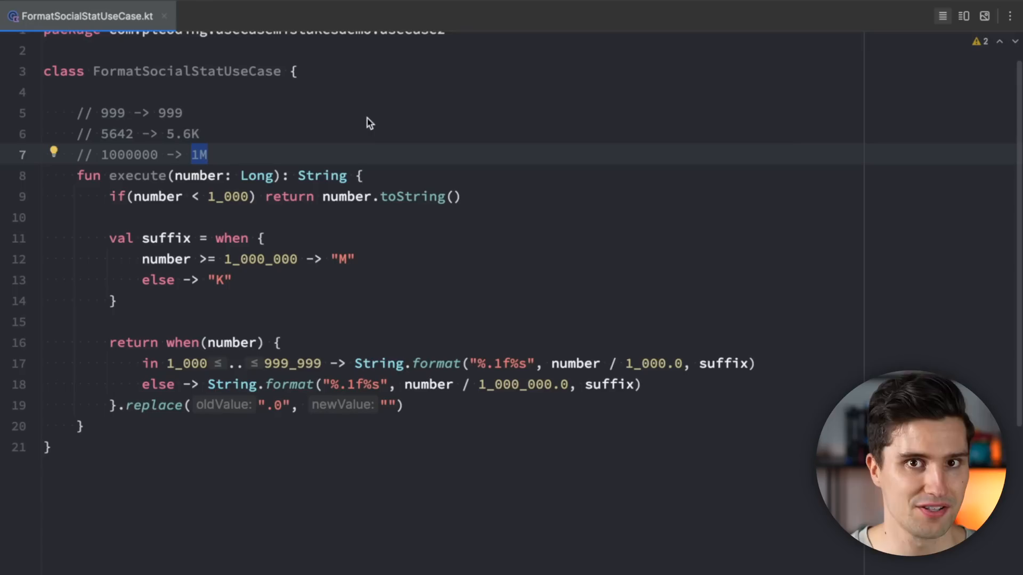
pyautogui.moveTo(345, 155)
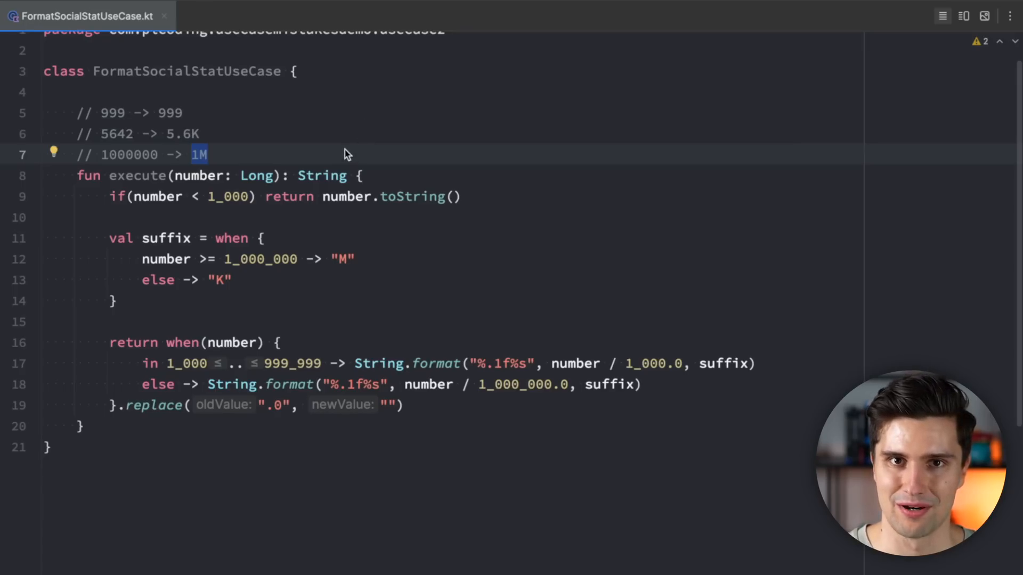
pyautogui.moveTo(323, 159)
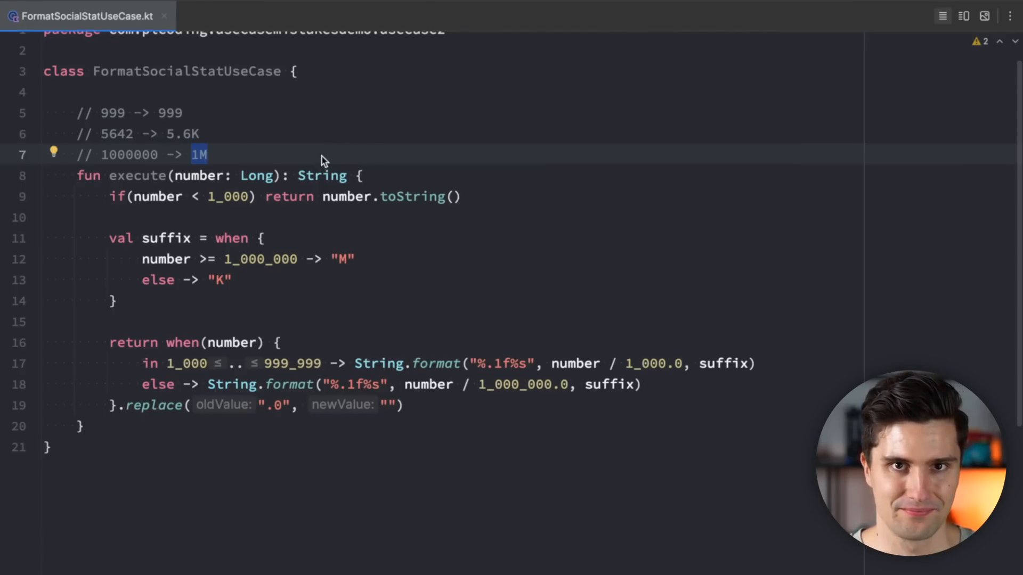
pyautogui.moveTo(368, 132)
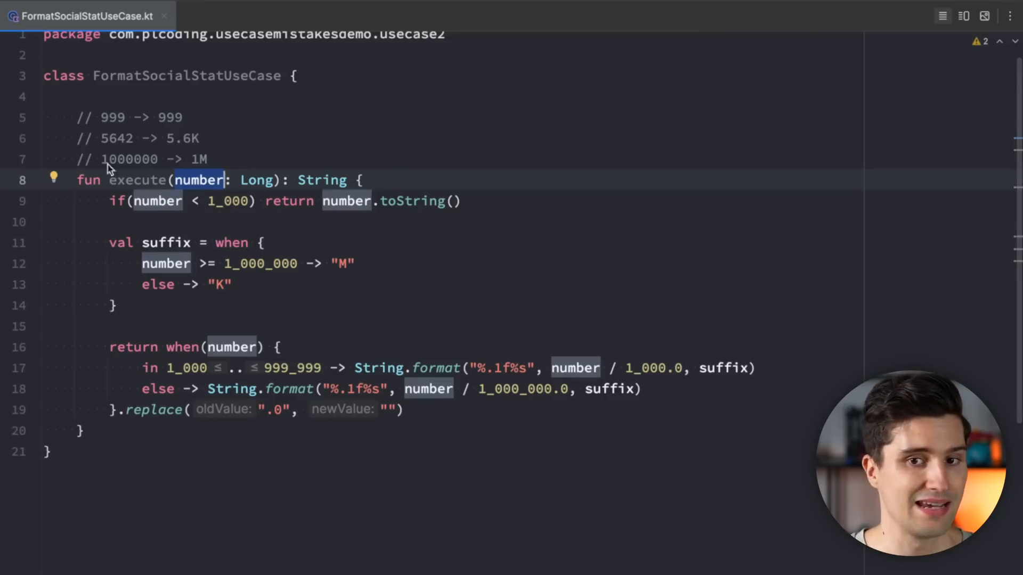
pyautogui.doubleClick(129, 159)
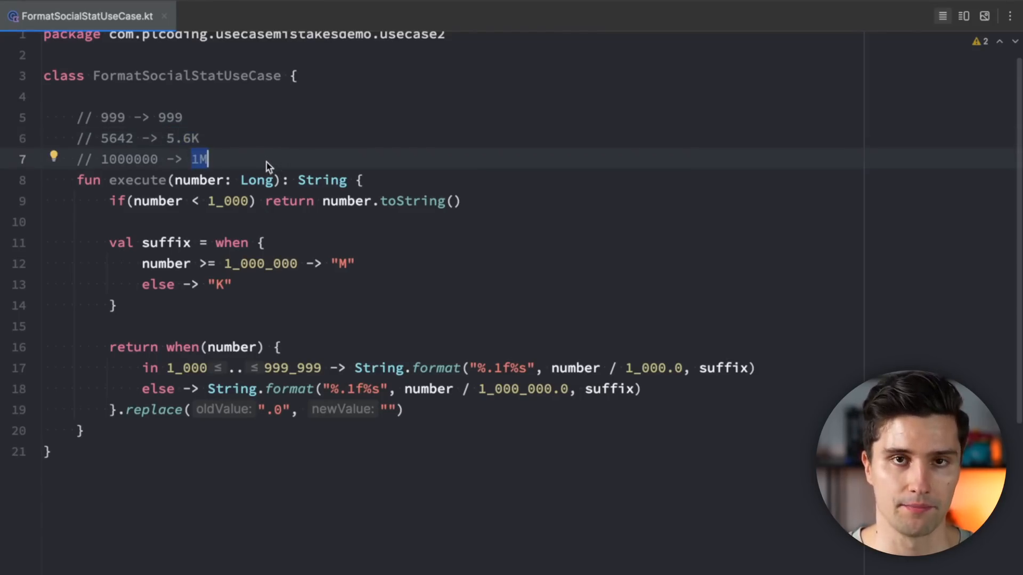
pyautogui.moveTo(287, 143)
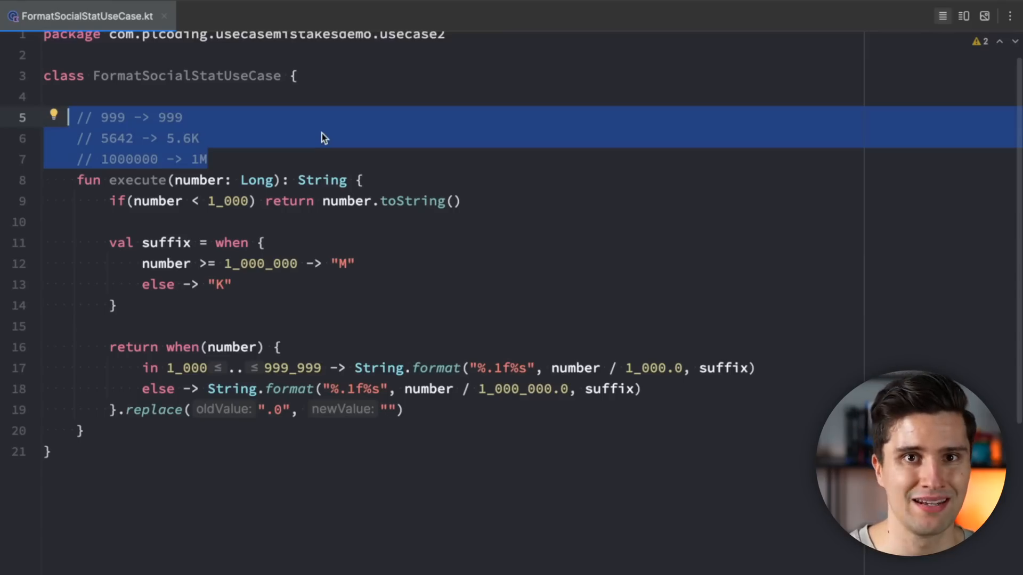
pyautogui.moveTo(309, 95)
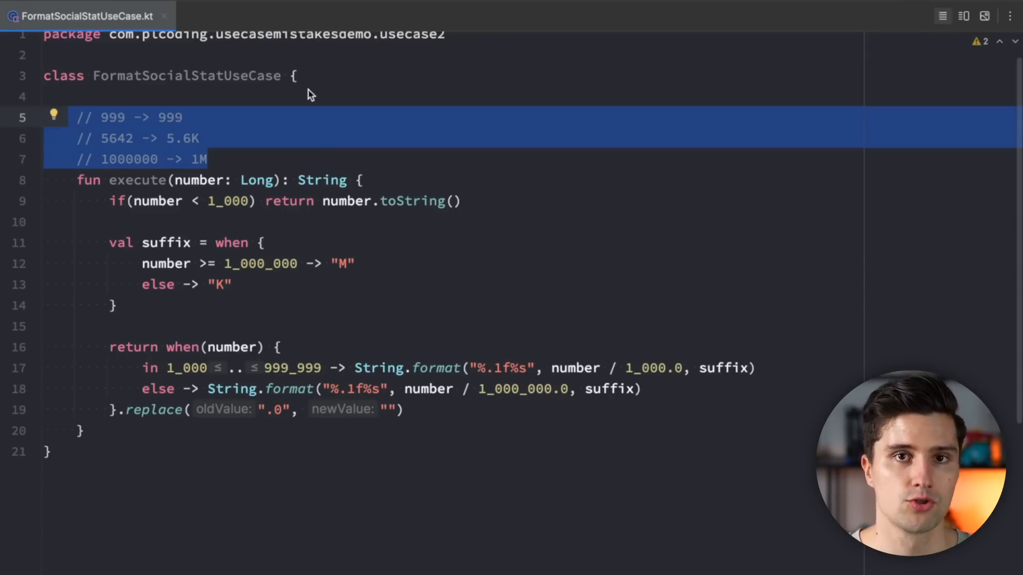
pyautogui.moveTo(202, 147)
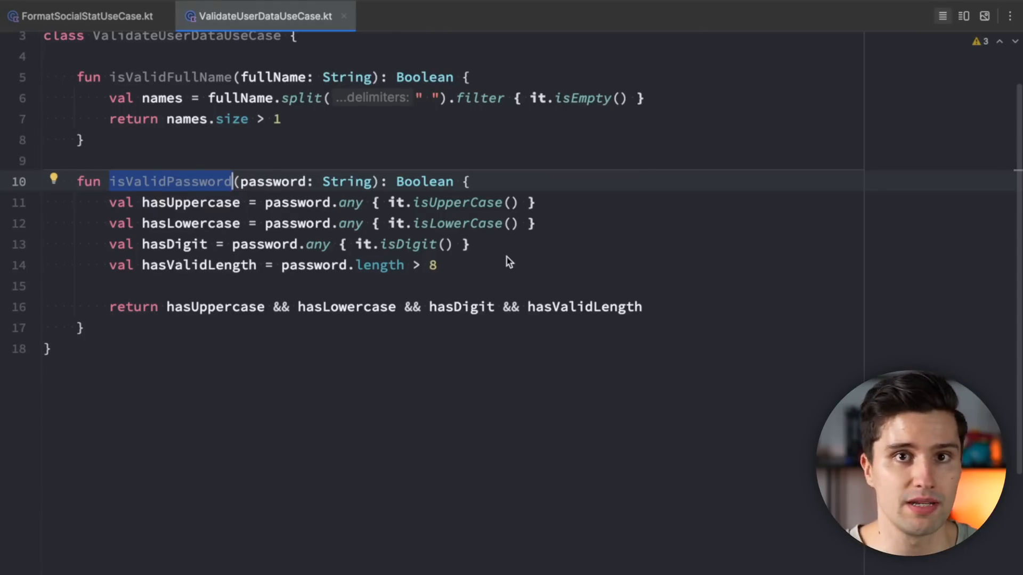
pyautogui.moveTo(529, 250)
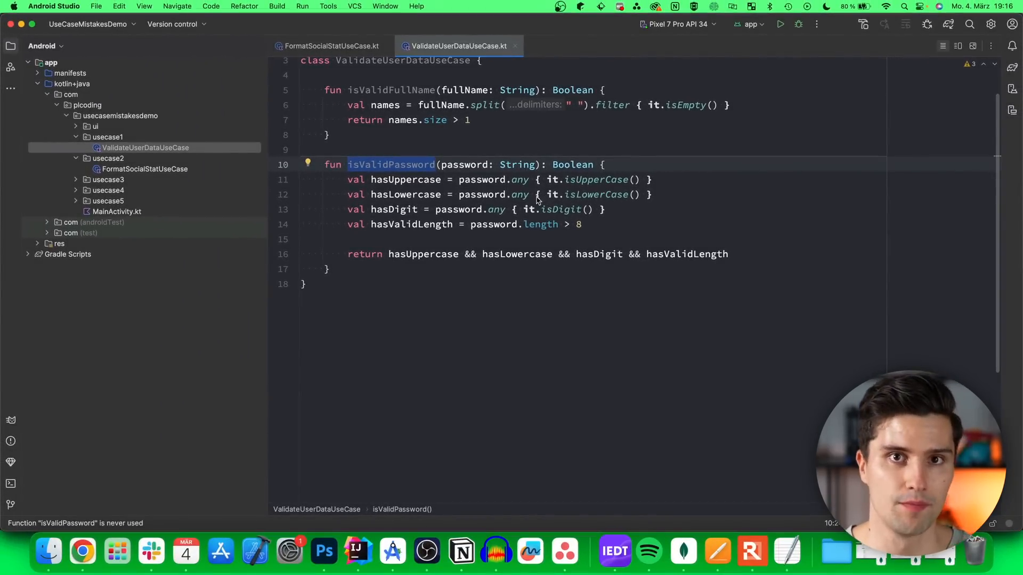
# Expand usecase3 and bring ValidateEmailUseCase.kt up in its editor tab
pyautogui.click(106, 180)
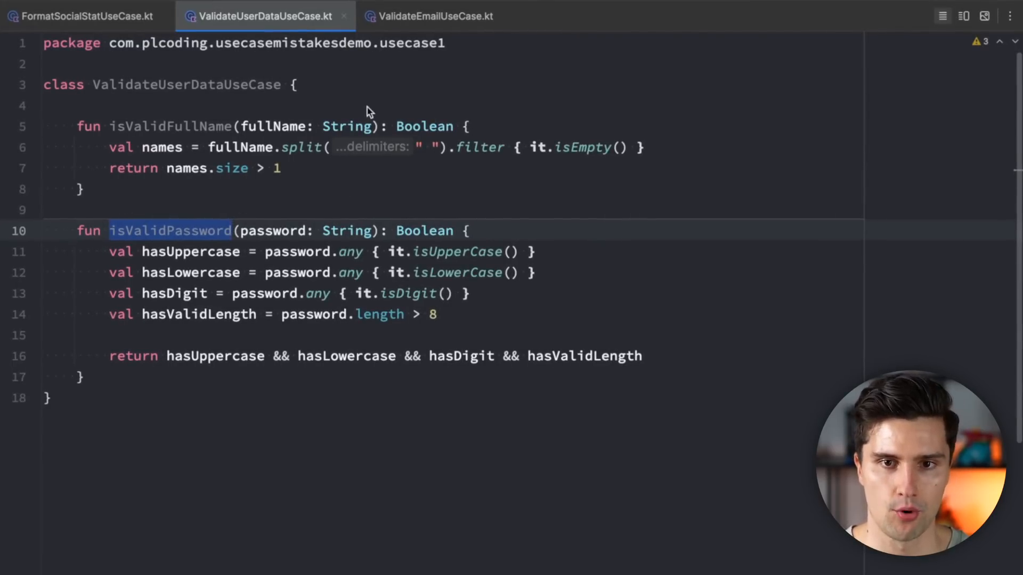
pyautogui.moveTo(214, 105)
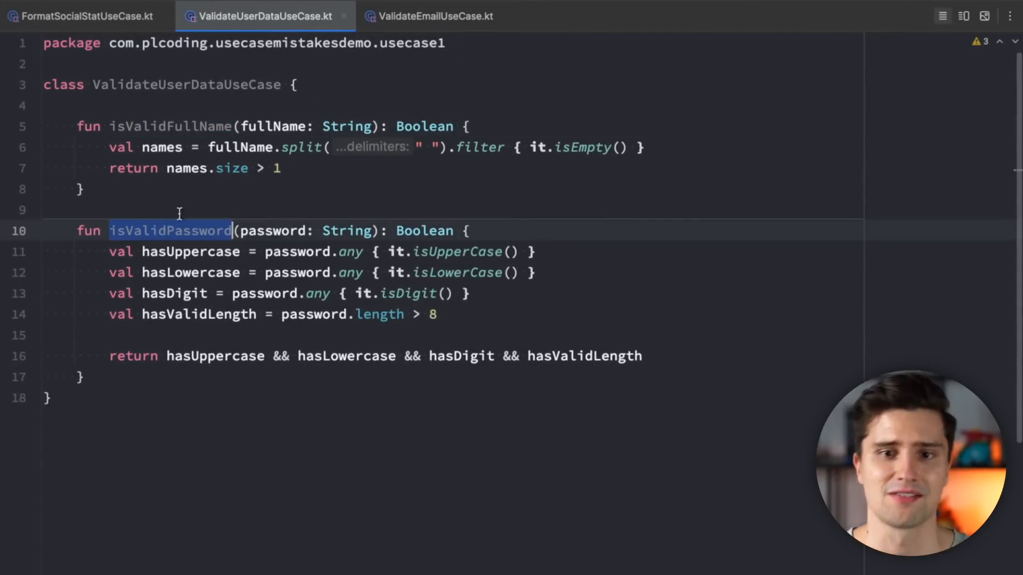
pyautogui.click(435, 16)
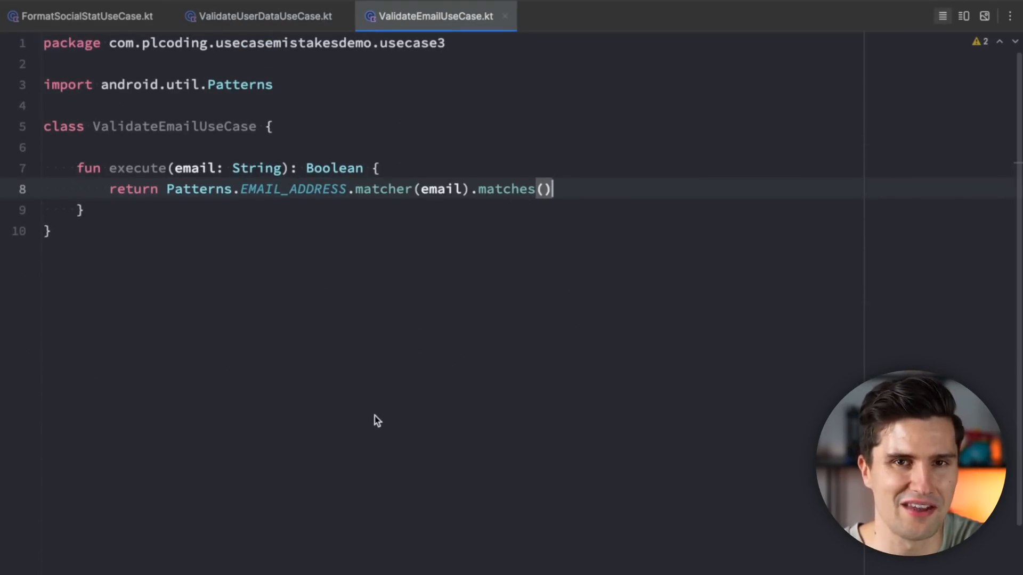
pyautogui.moveTo(382, 350)
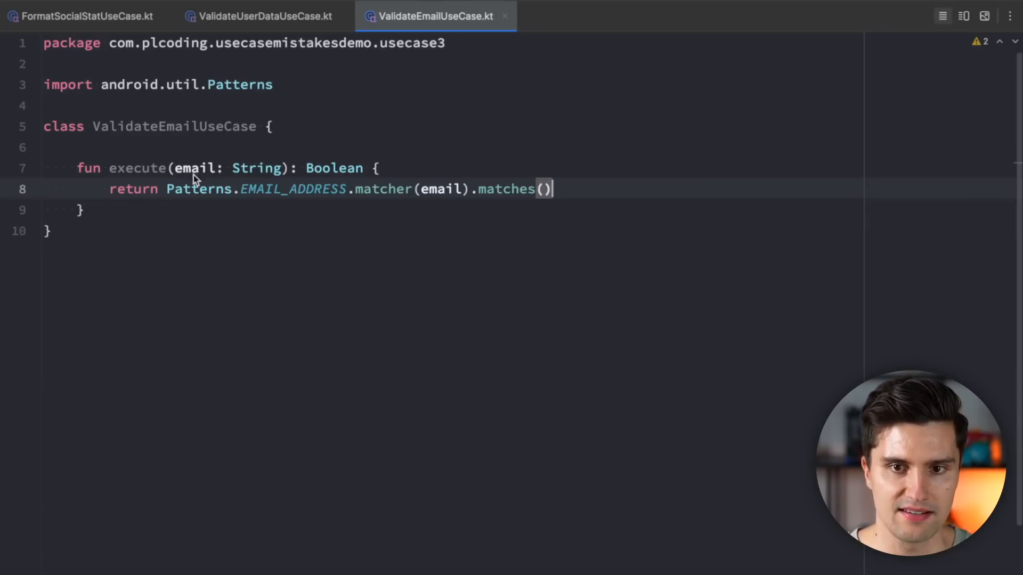
# Highlight ValidateEmailUseCase's Boolean return type and its email pattern matcher call
pyautogui.doubleClick(334, 168)
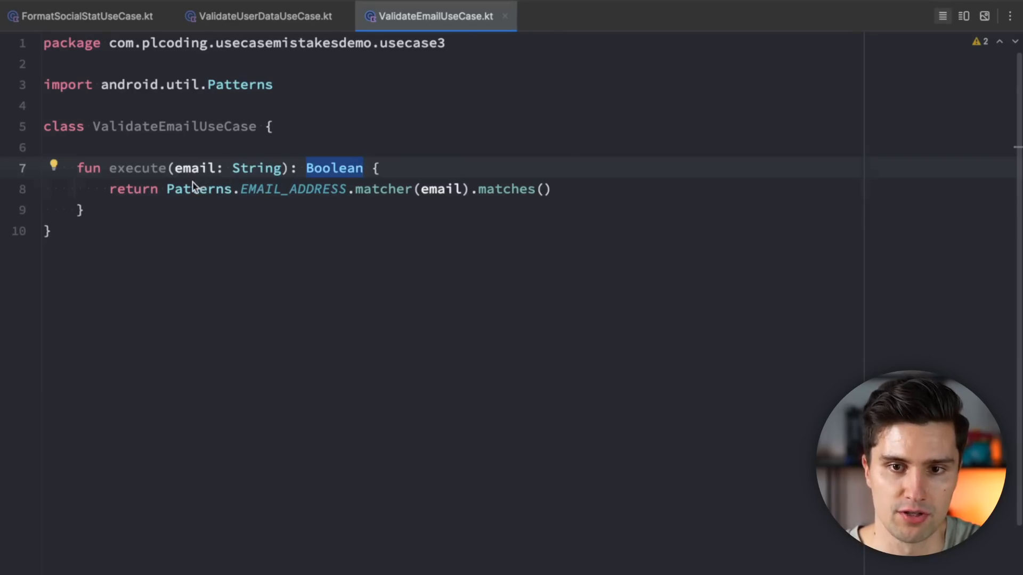
pyautogui.doubleClick(382, 190)
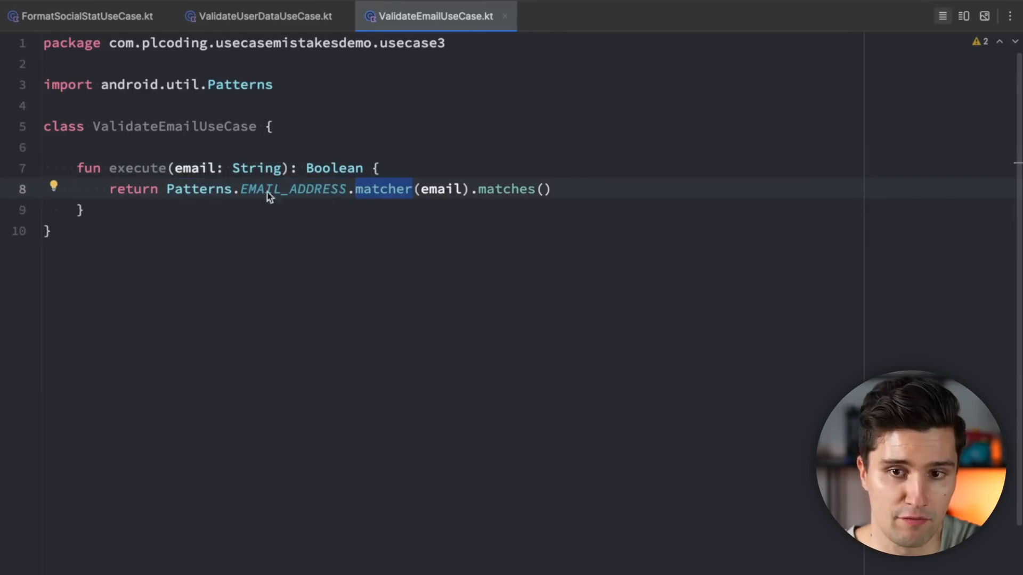
pyautogui.moveTo(366, 229)
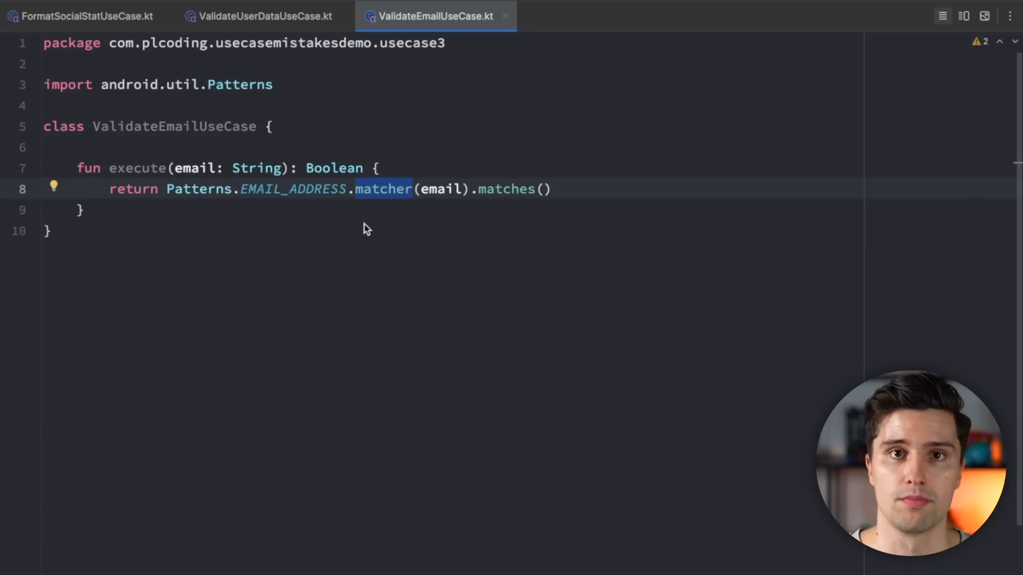
pyautogui.moveTo(267, 170)
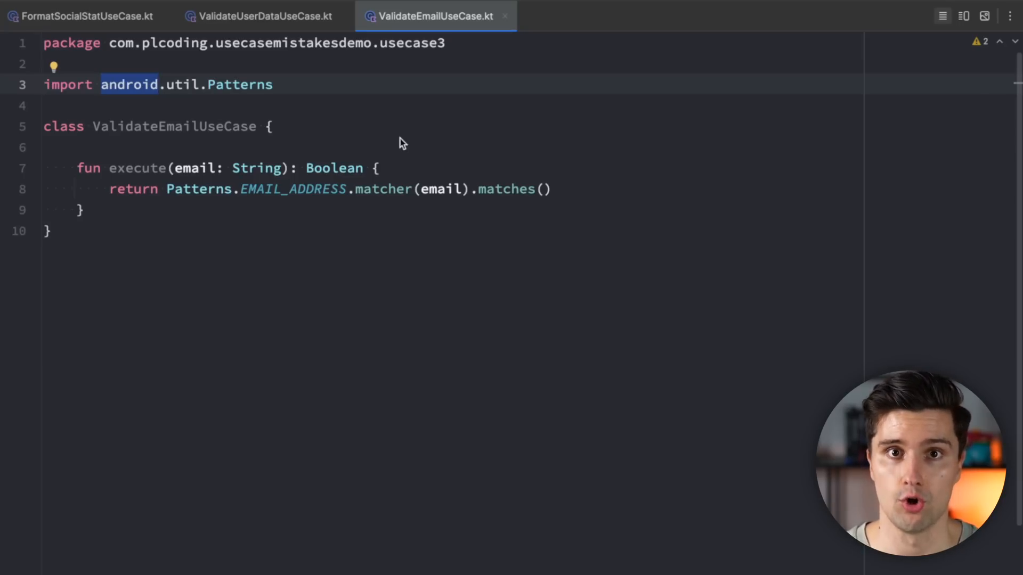
pyautogui.moveTo(395, 120)
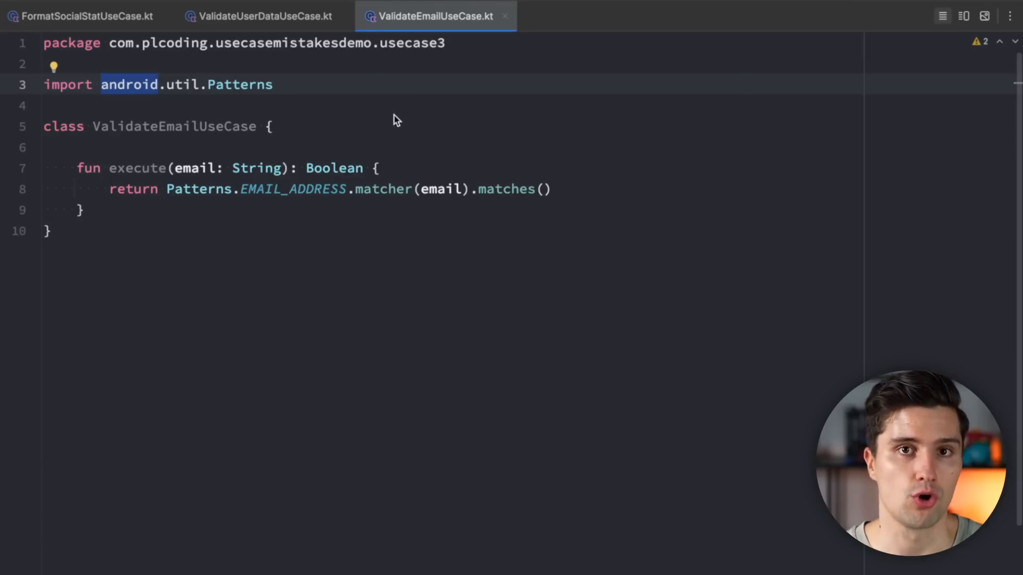
pyautogui.moveTo(169, 177)
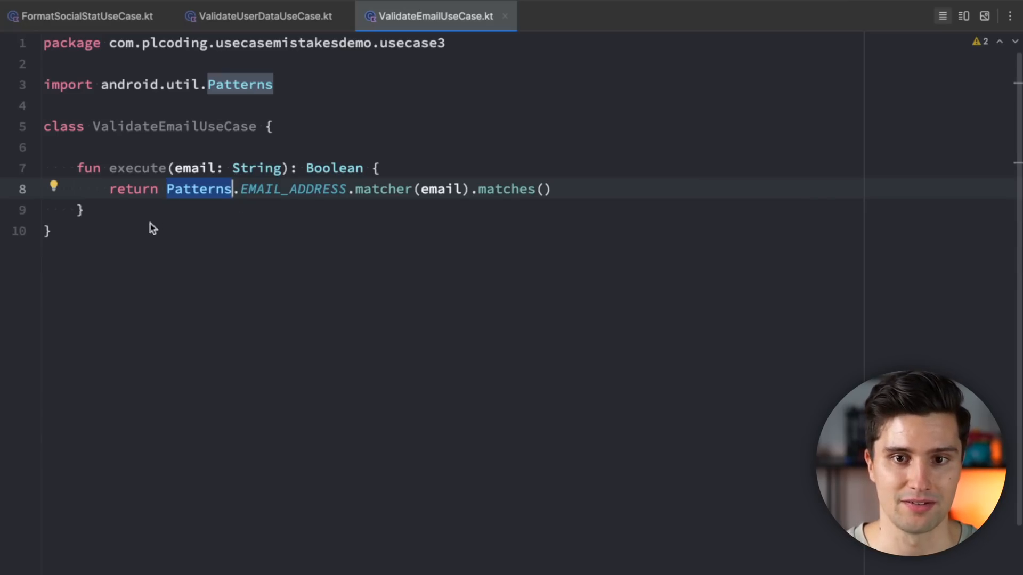
pyautogui.moveTo(203, 189)
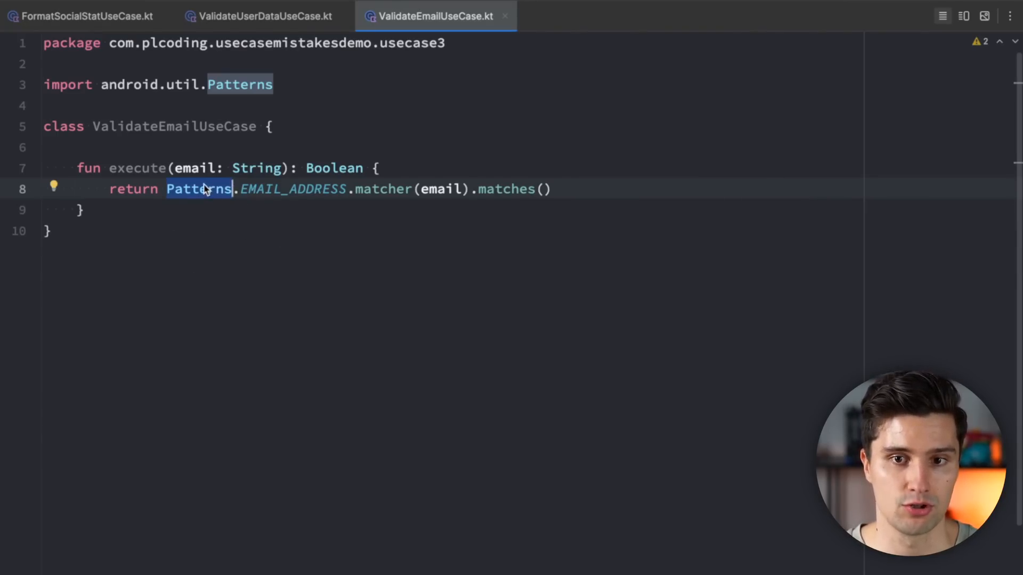
pyautogui.moveTo(229, 273)
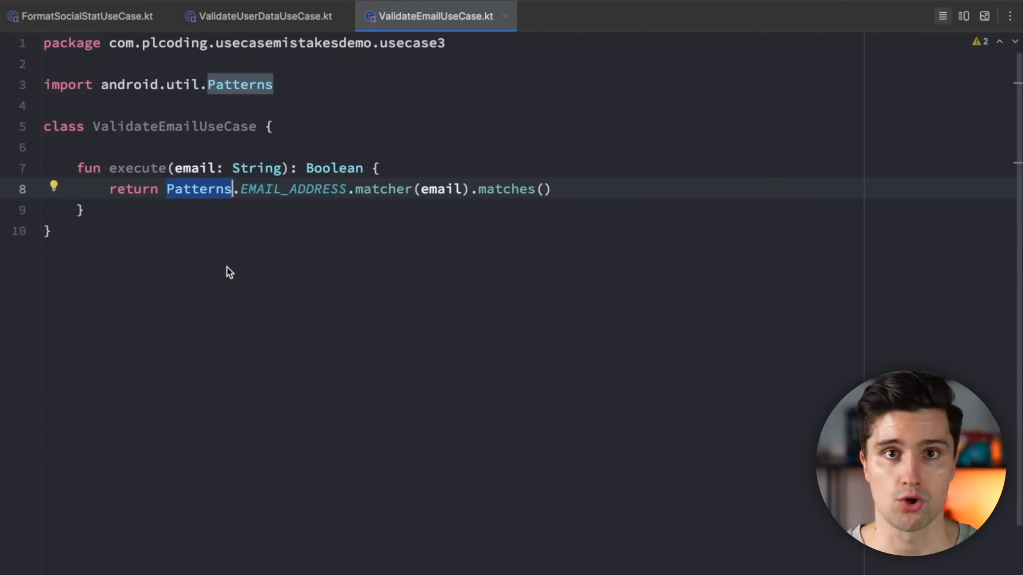
pyautogui.moveTo(225, 277)
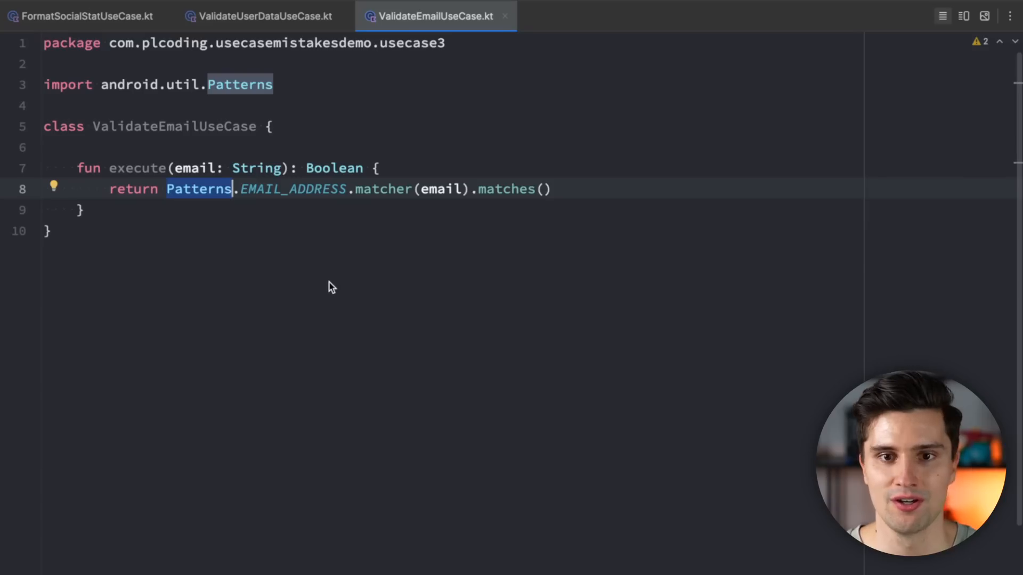
pyautogui.scroll(-3)
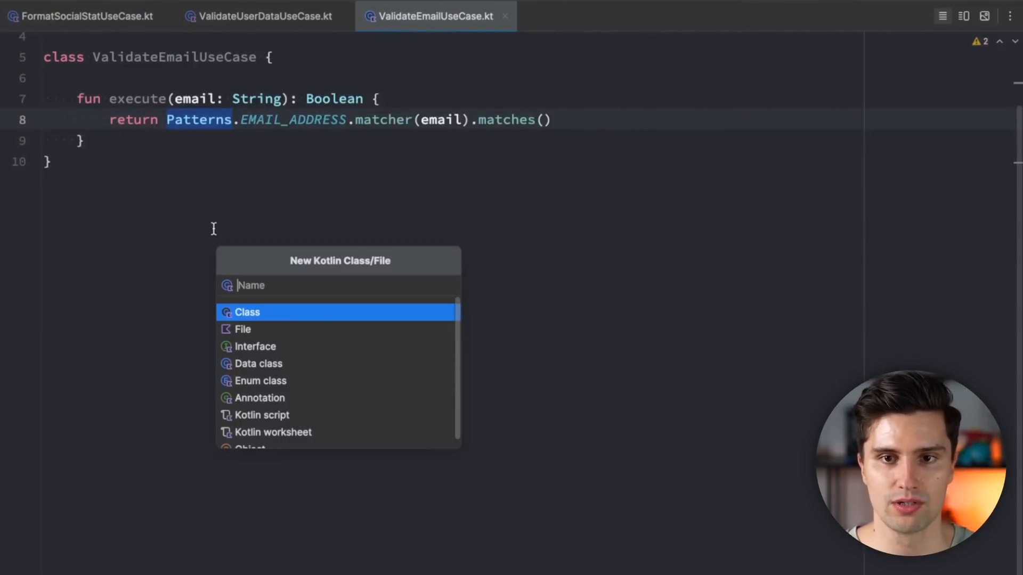
# Create interface EmailPatternValidator declaring fun isValidEmail(email: String): Boolean
pyautogui.write('EmailPat')
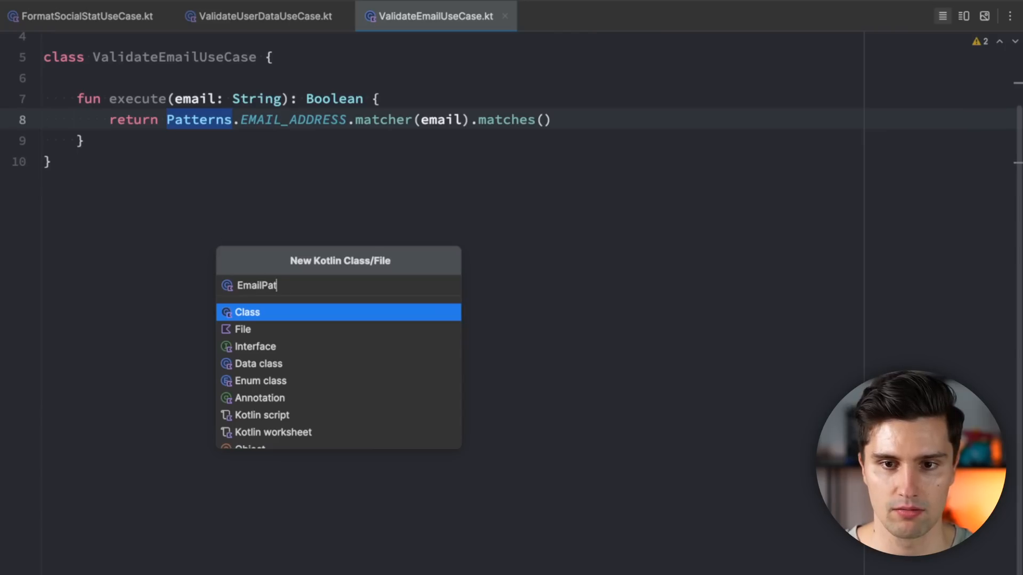
pyautogui.write('ternValidator')
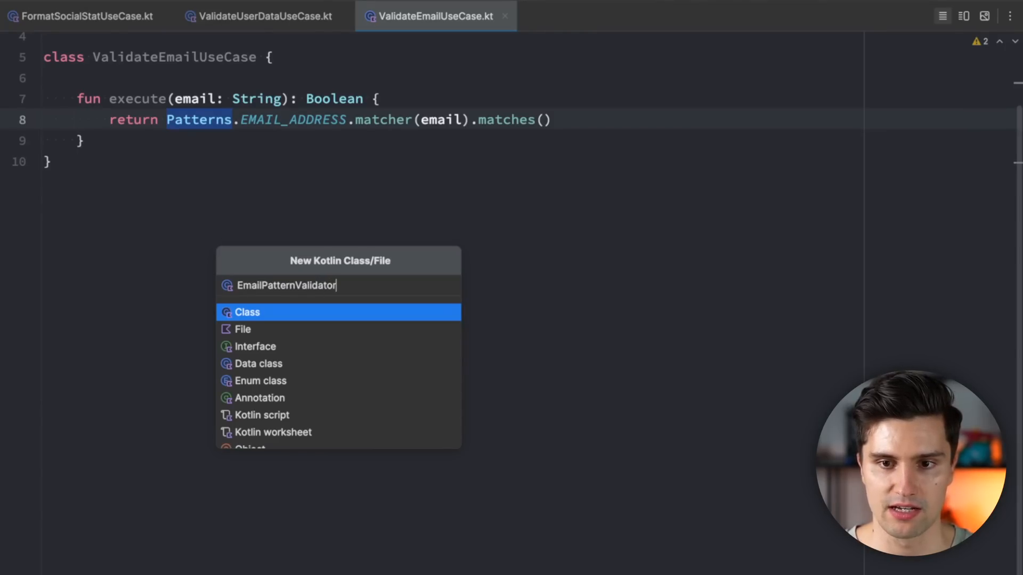
pyautogui.click(256, 347)
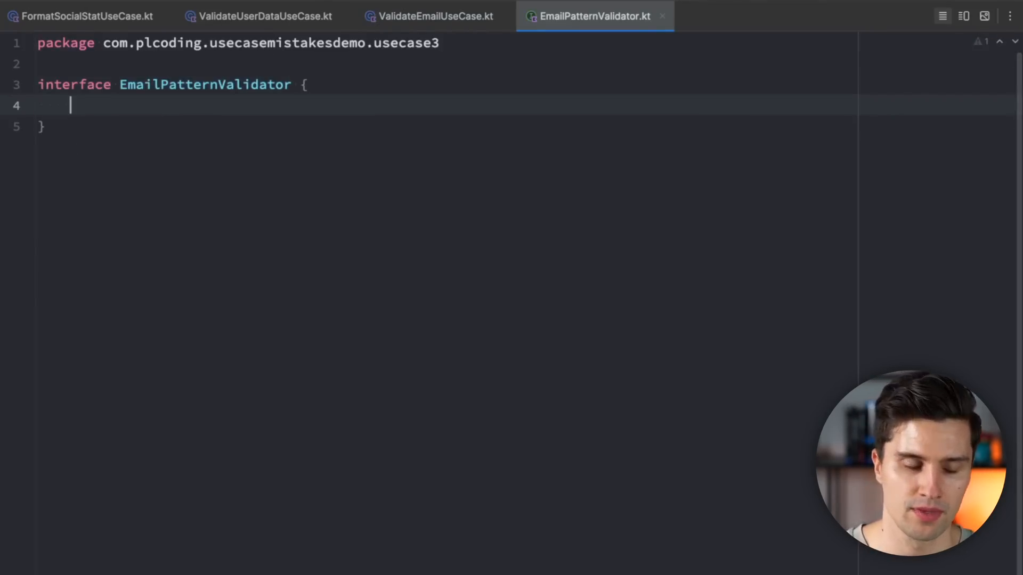
pyautogui.write('fun isValidE')
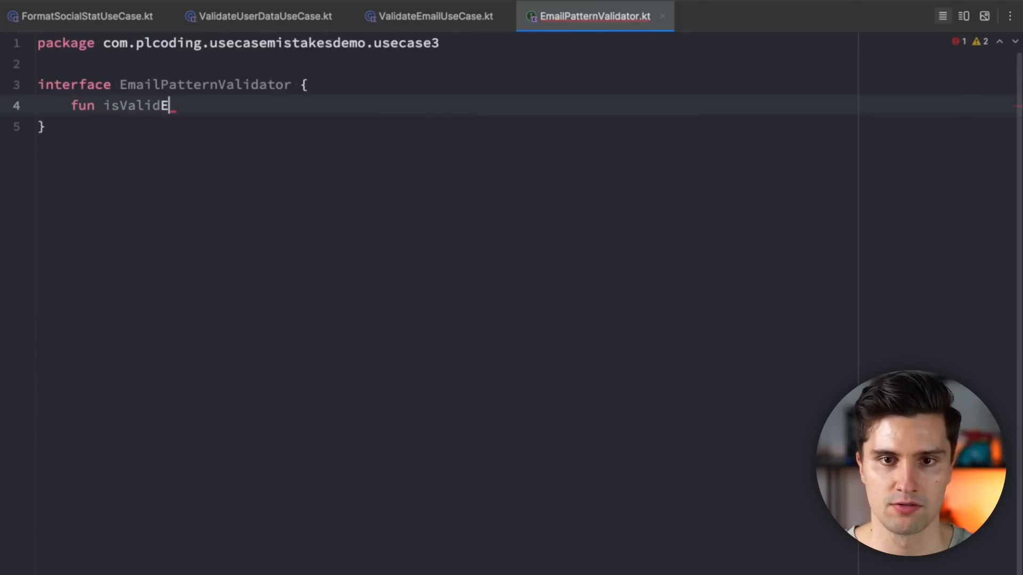
pyautogui.write('mail(email)')
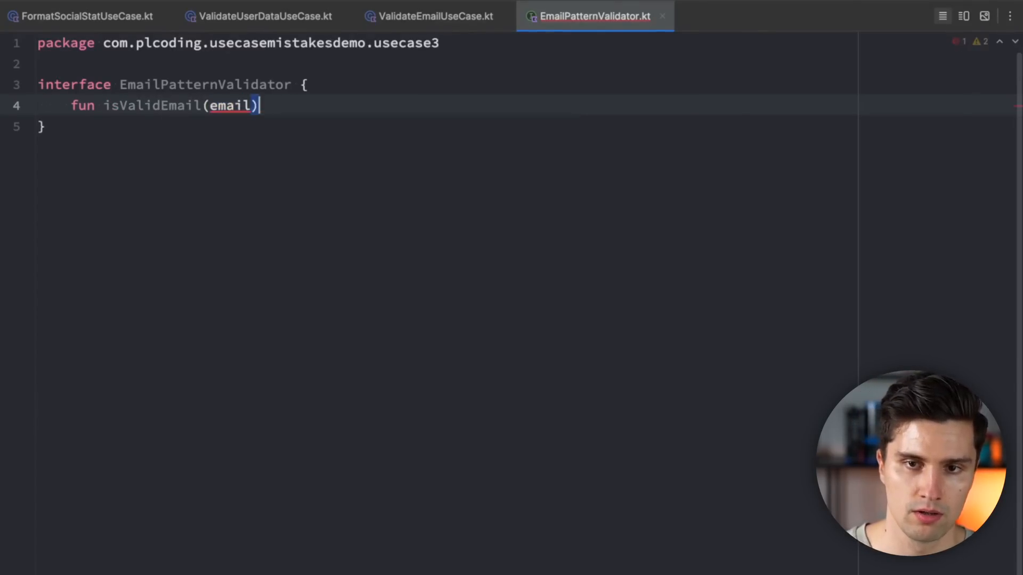
pyautogui.write(': String):')
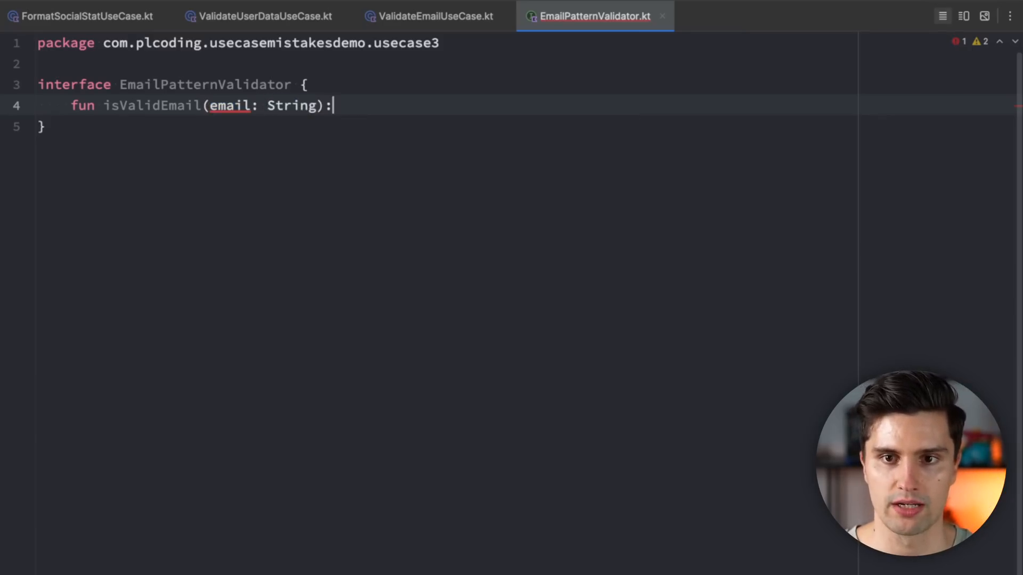
pyautogui.write('Boolean')
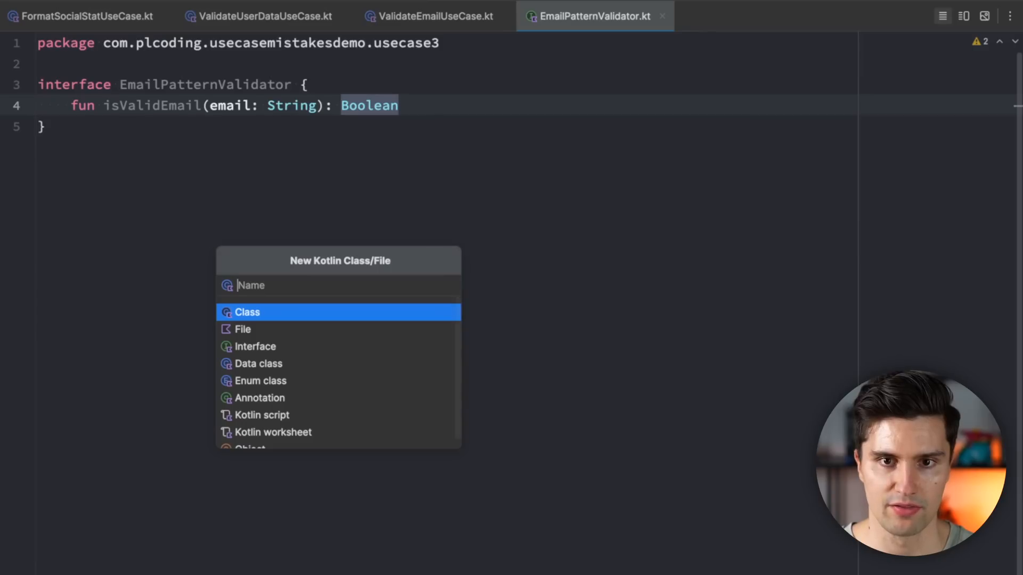
# Create a new Kotlin class named AndroidEmailPatternValidator
pyautogui.write('EmailPattern')
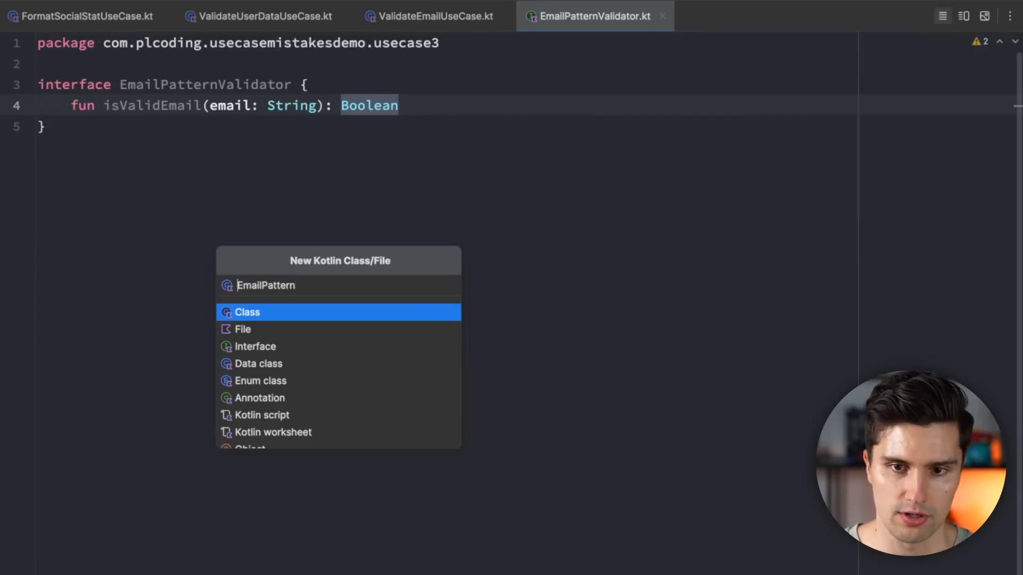
pyautogui.write('Android')
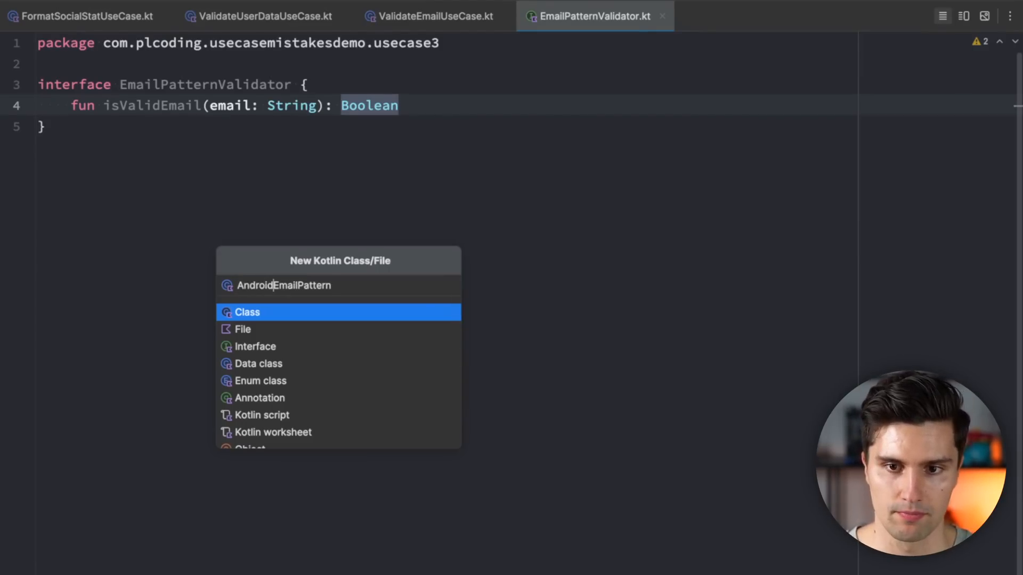
pyautogui.write('Validator')
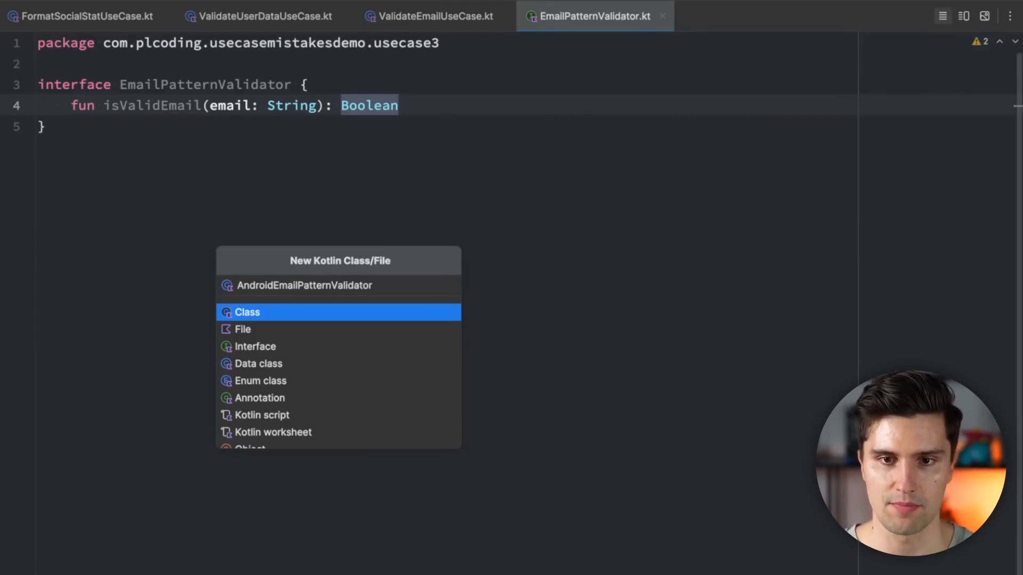
pyautogui.click(247, 313)
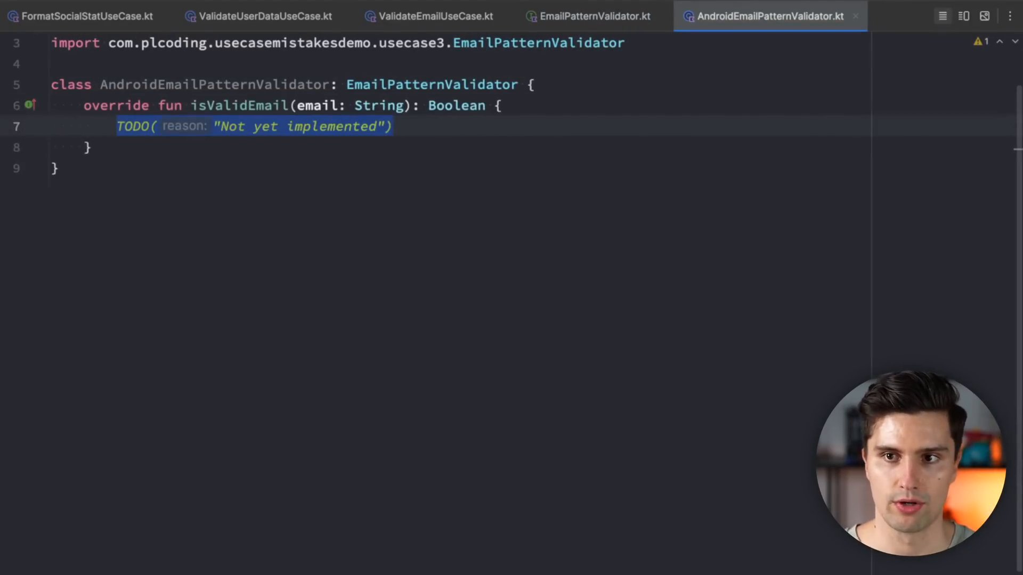
# Implement isValidEmail as return Patterns.EMAIL_ADDRESS.matcher(email).matches()
pyautogui.write('return A')
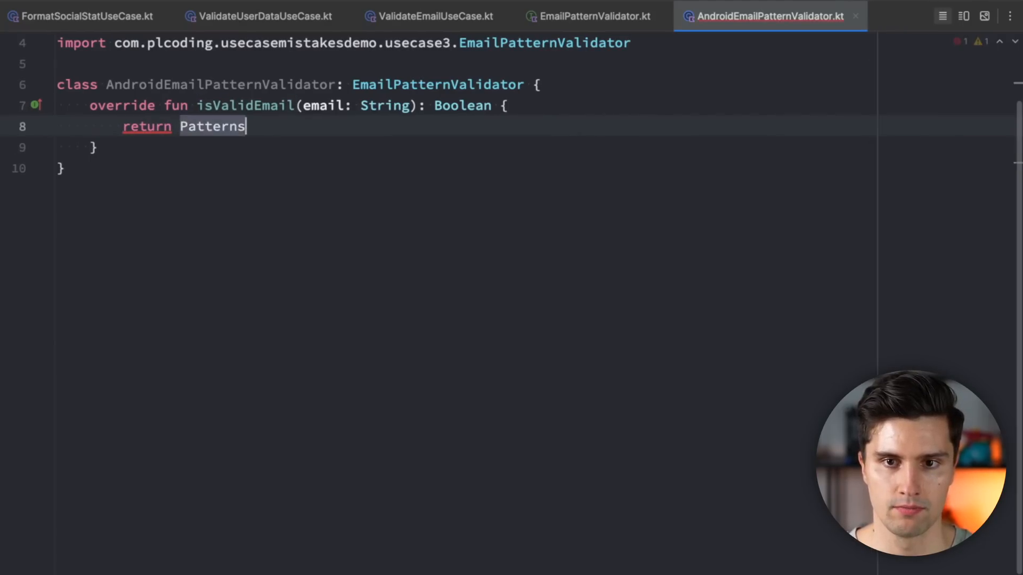
pyautogui.write('.EMAIL_ADDRESS.matcher(email).ma')
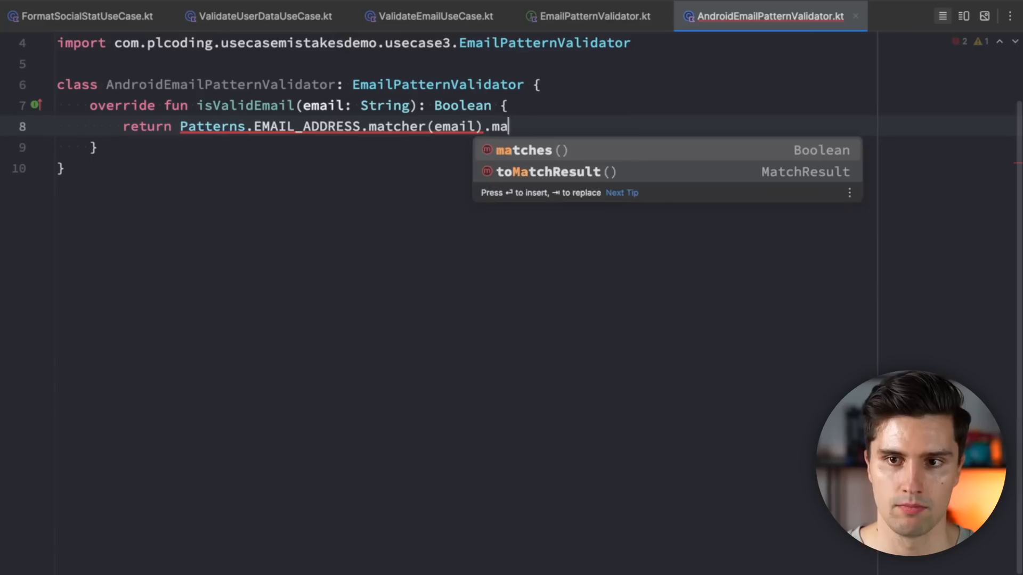
pyautogui.click(525, 150)
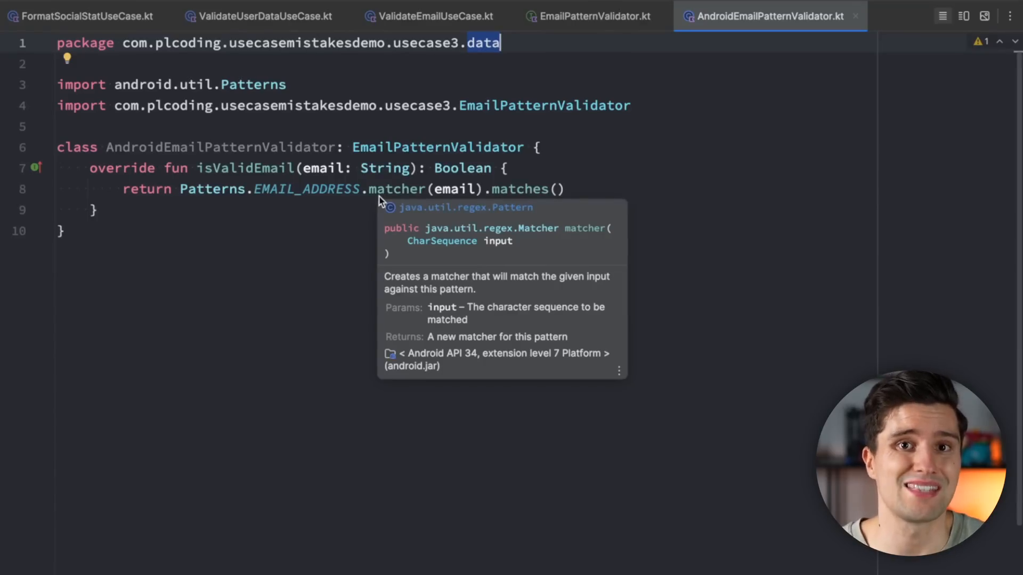
pyautogui.moveTo(346, 281)
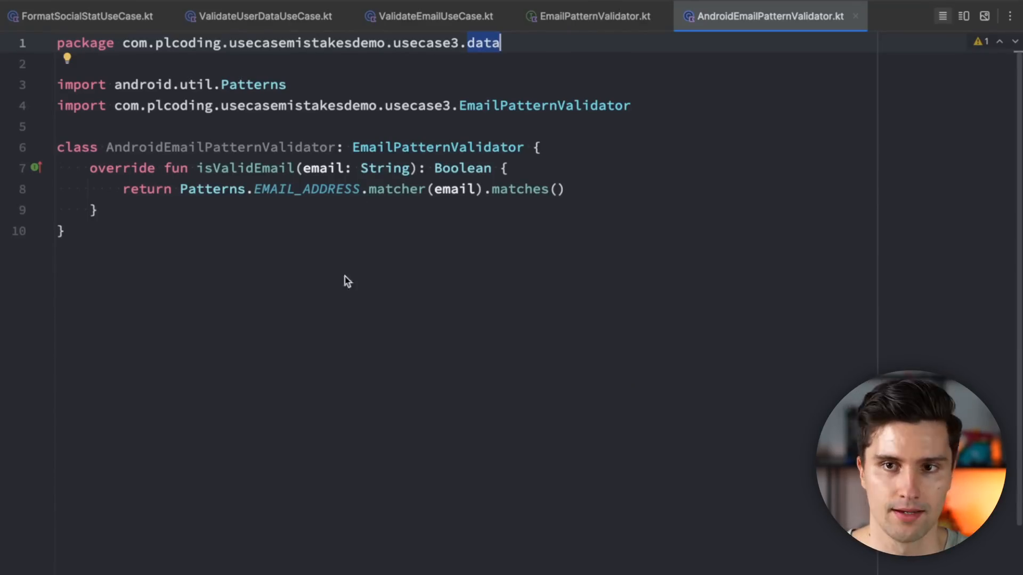
pyautogui.click(435, 16)
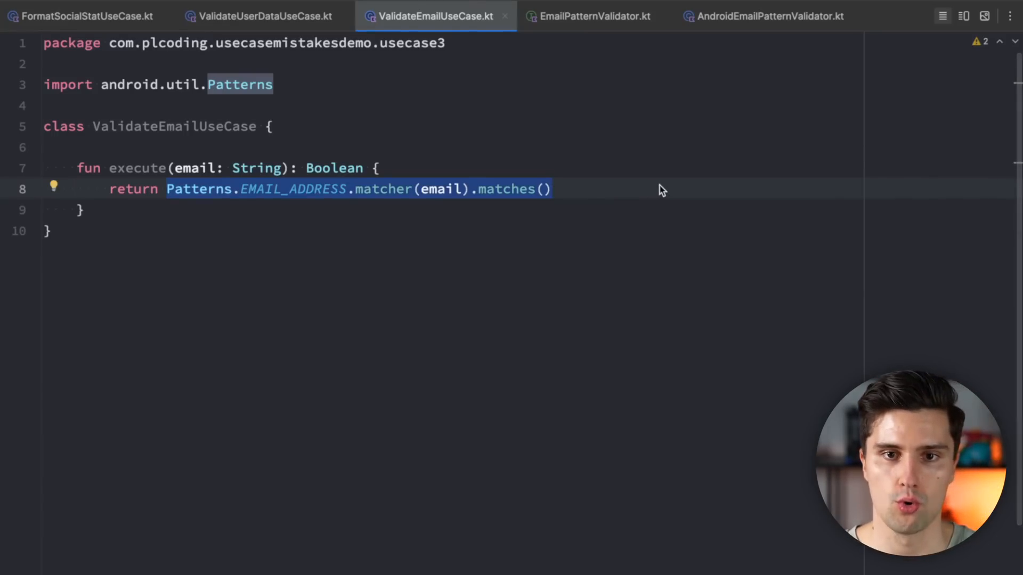
# Add a validator: EmailPatternValidator constructor parameter and return validator.isValidEmail(email) from execute
pyautogui.doubleClick(174, 127)
pyautogui.write('private va')
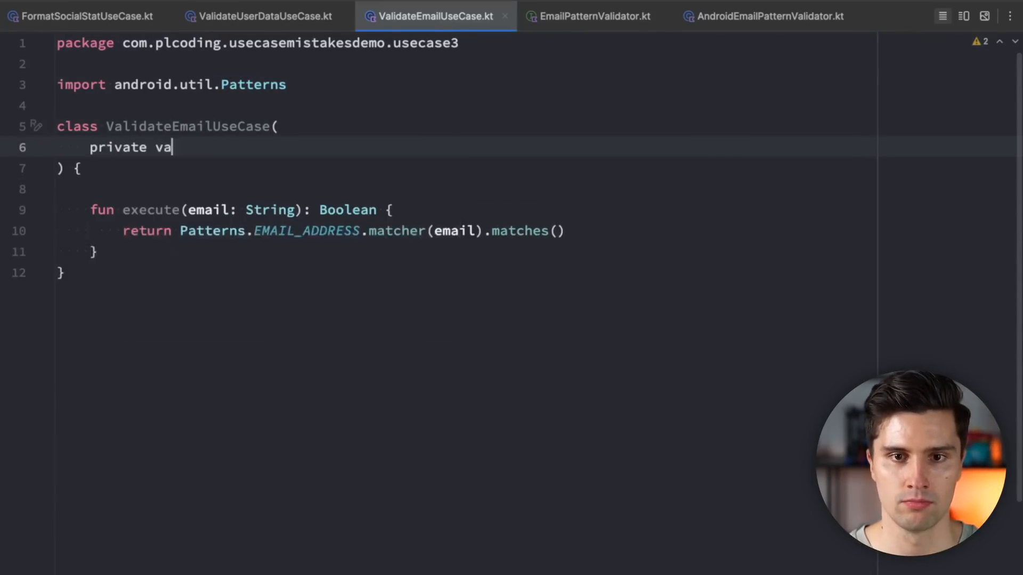
pyautogui.write('l_validator: EmailPatternValidator')
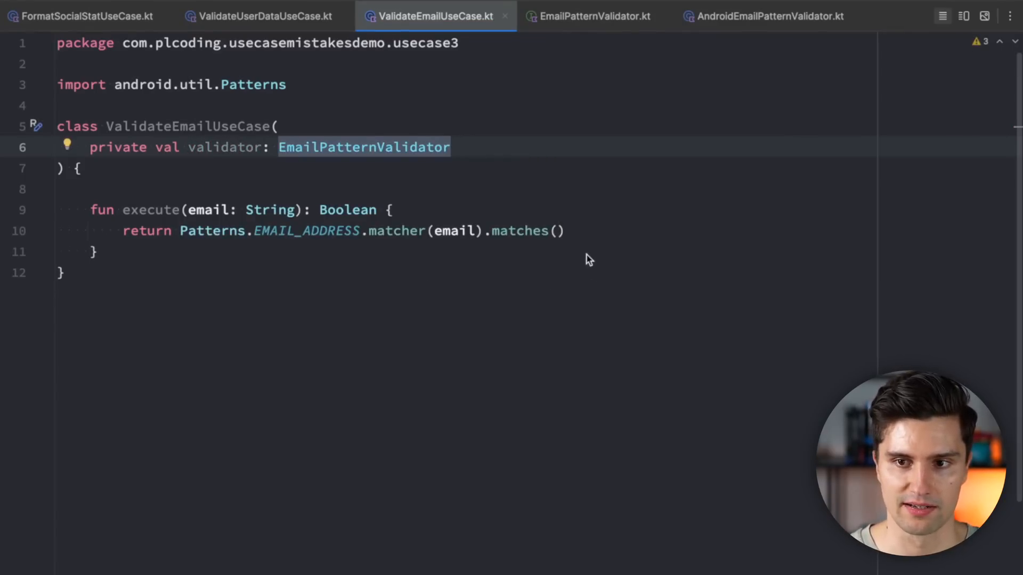
pyautogui.write('va')
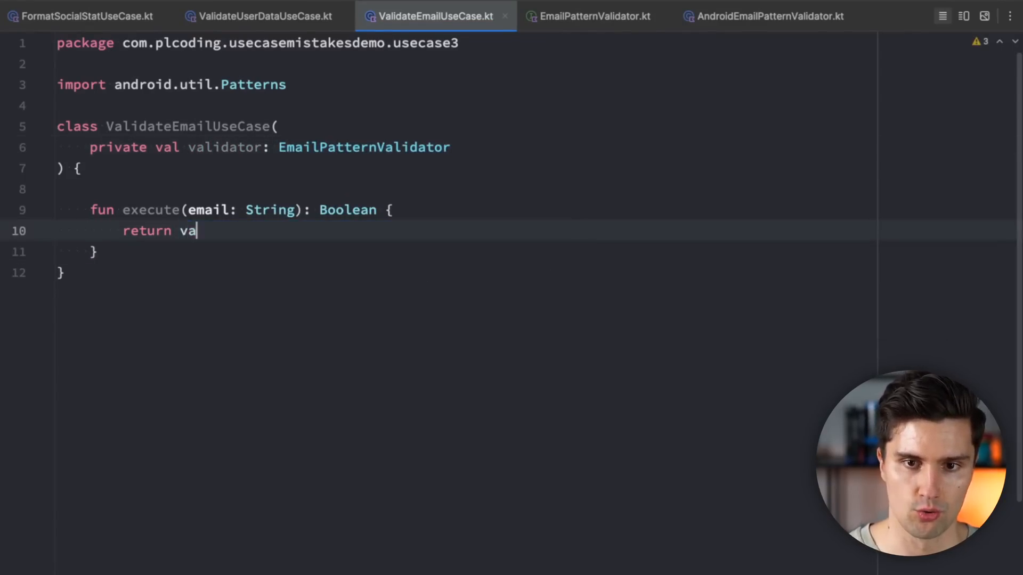
pyautogui.write('lidator.isValidEmail(email')
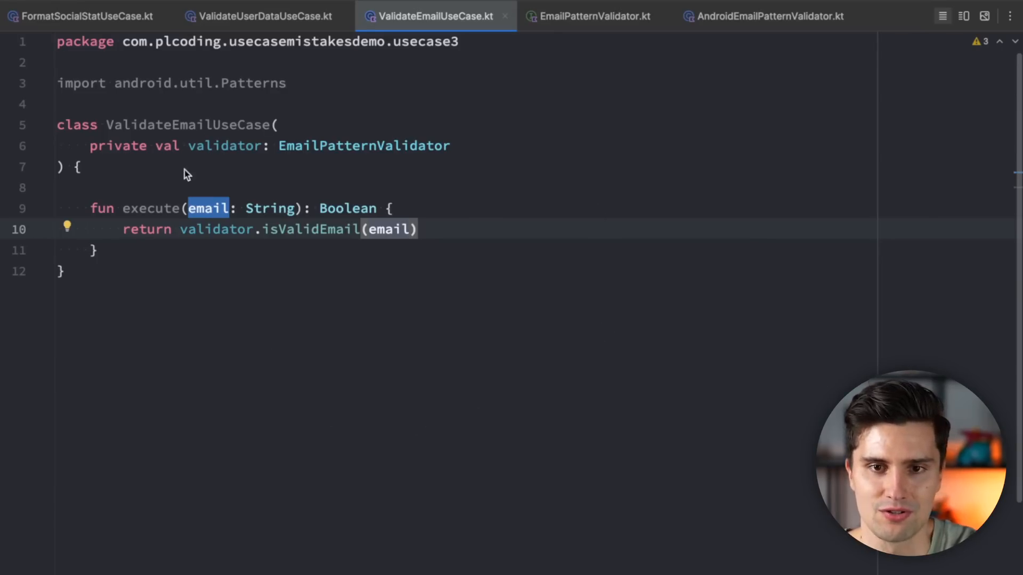
pyautogui.moveTo(323, 372)
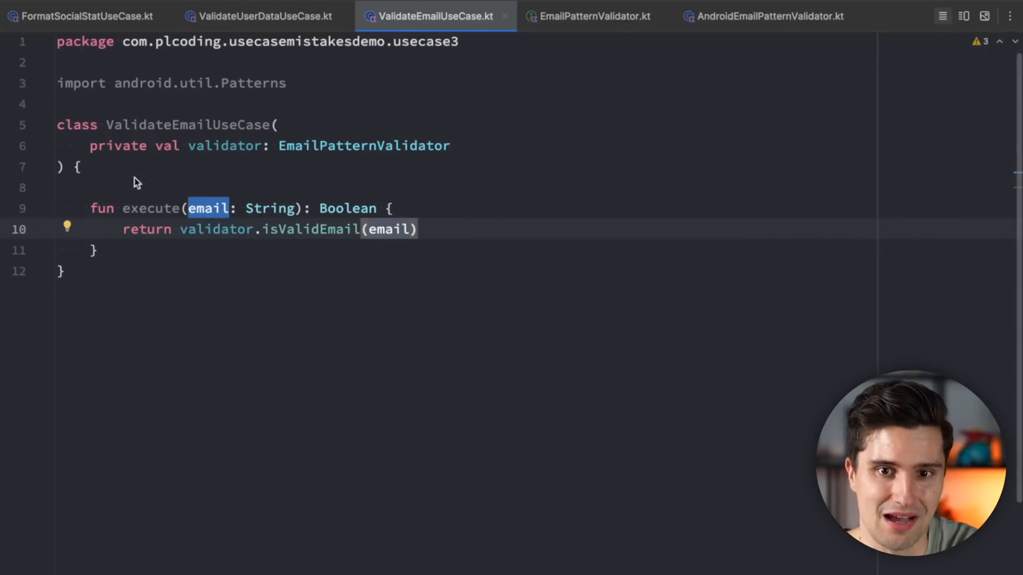
pyautogui.moveTo(158, 86)
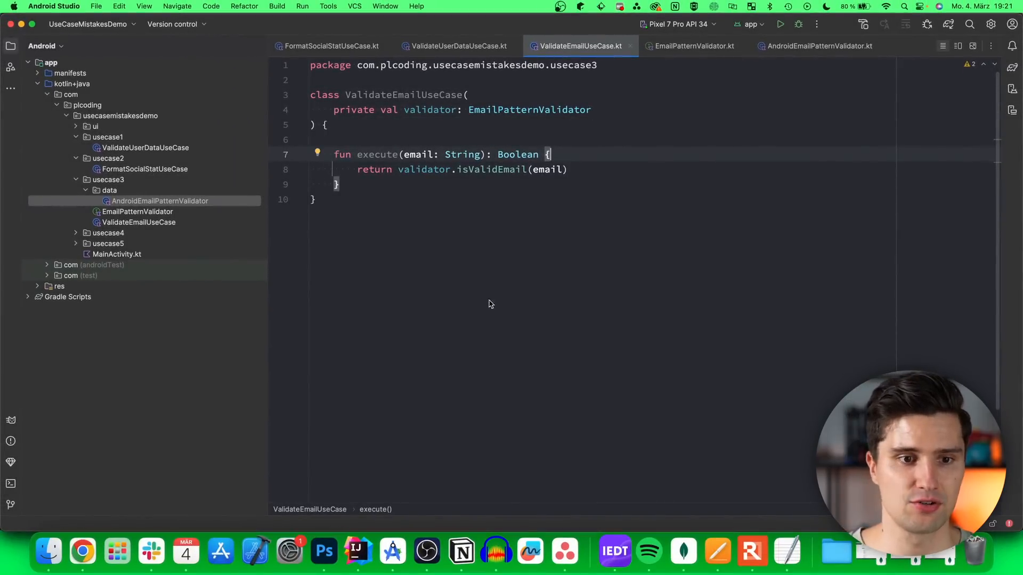
# Expand usecase4 and open LoginUseCase.kt
pyautogui.click(108, 233)
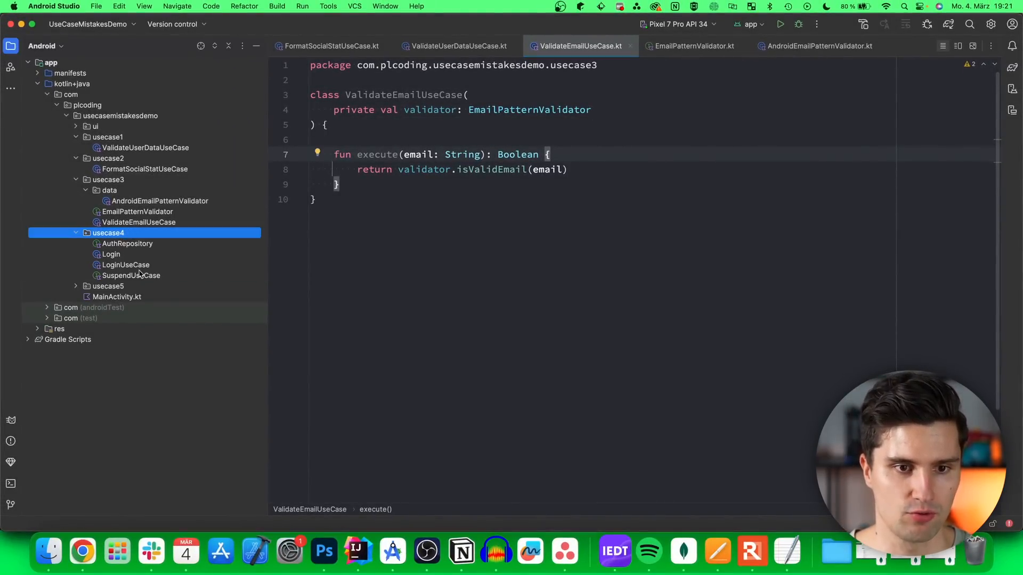
pyautogui.rightClick(579, 45)
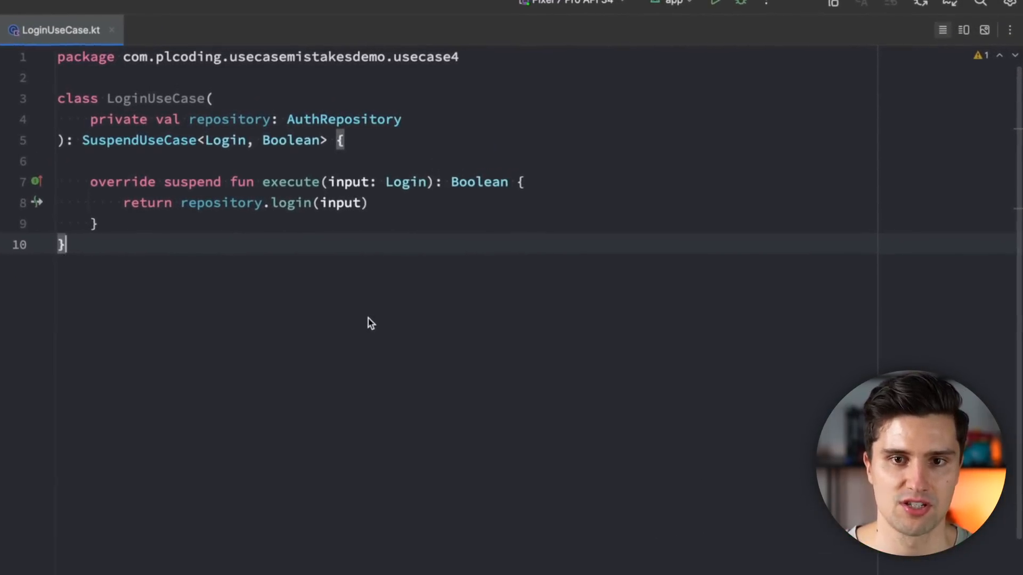
pyautogui.moveTo(368, 288)
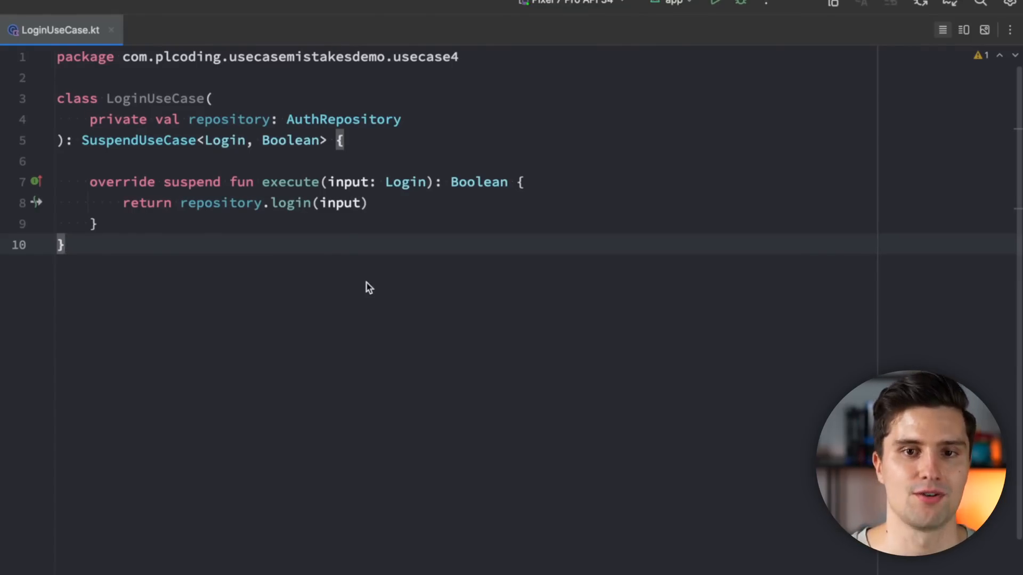
pyautogui.doubleClick(155, 98)
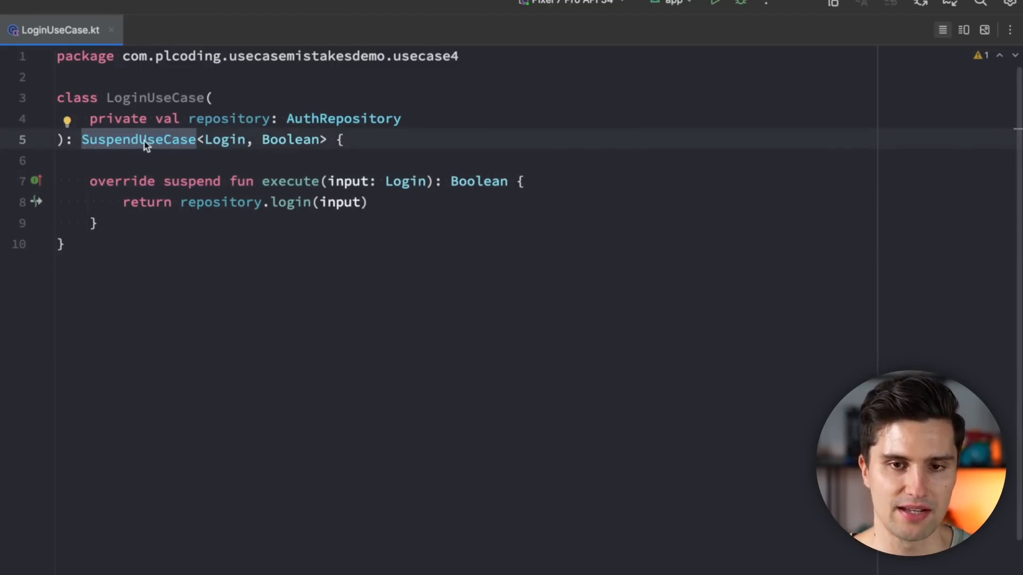
pyautogui.click(137, 140)
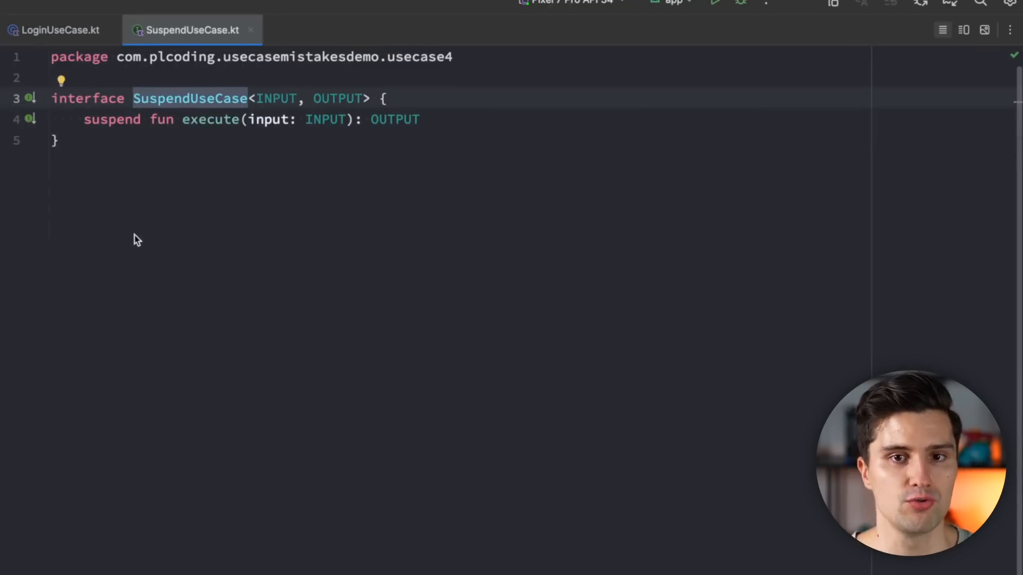
pyautogui.moveTo(138, 205)
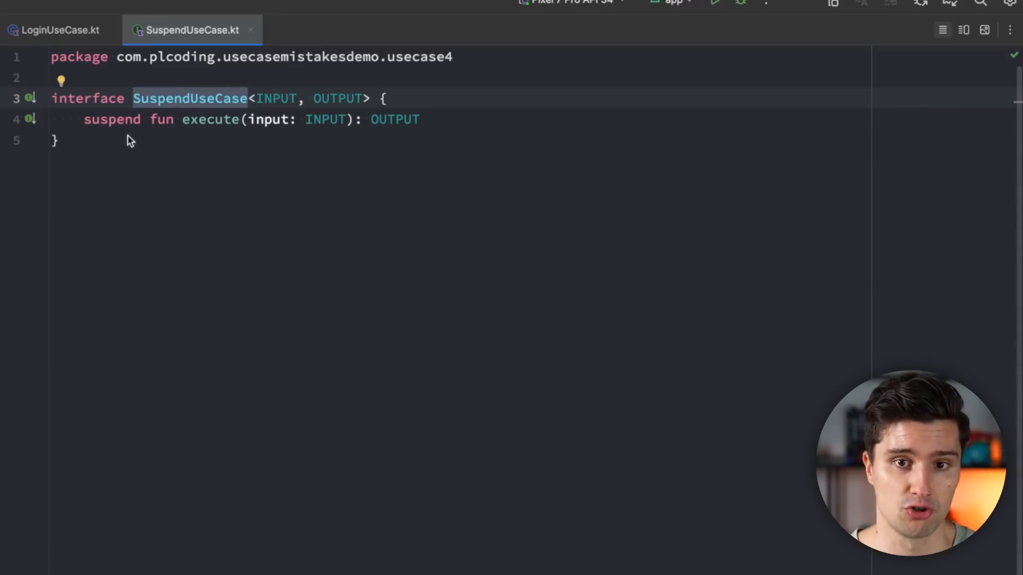
pyautogui.doubleClick(111, 119)
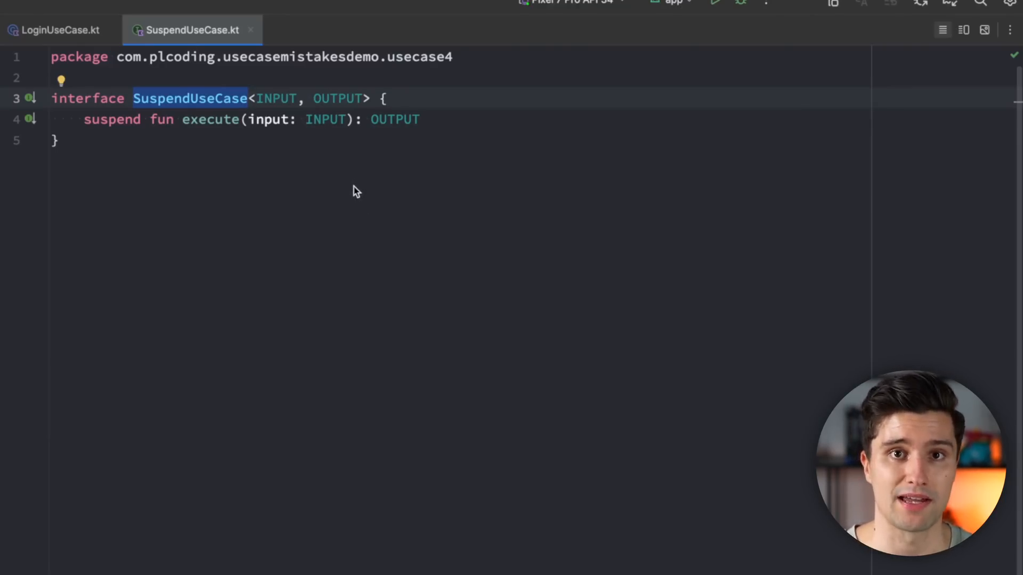
pyautogui.moveTo(352, 199)
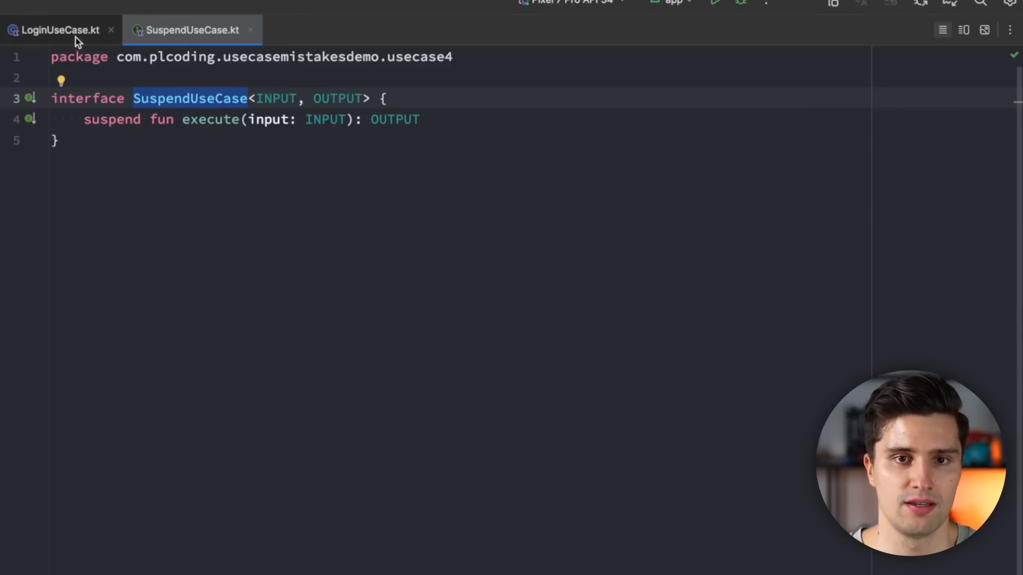
# Switch back to the LoginUseCase.kt tab with its SuspendUseCase<Login, Boolean> supertype
pyautogui.click(57, 29)
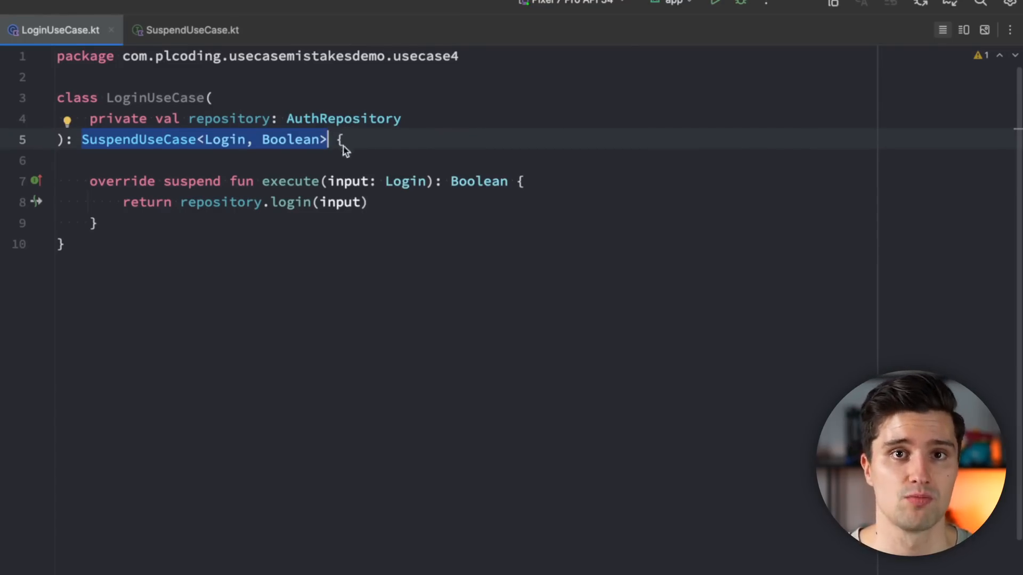
pyautogui.moveTo(346, 212)
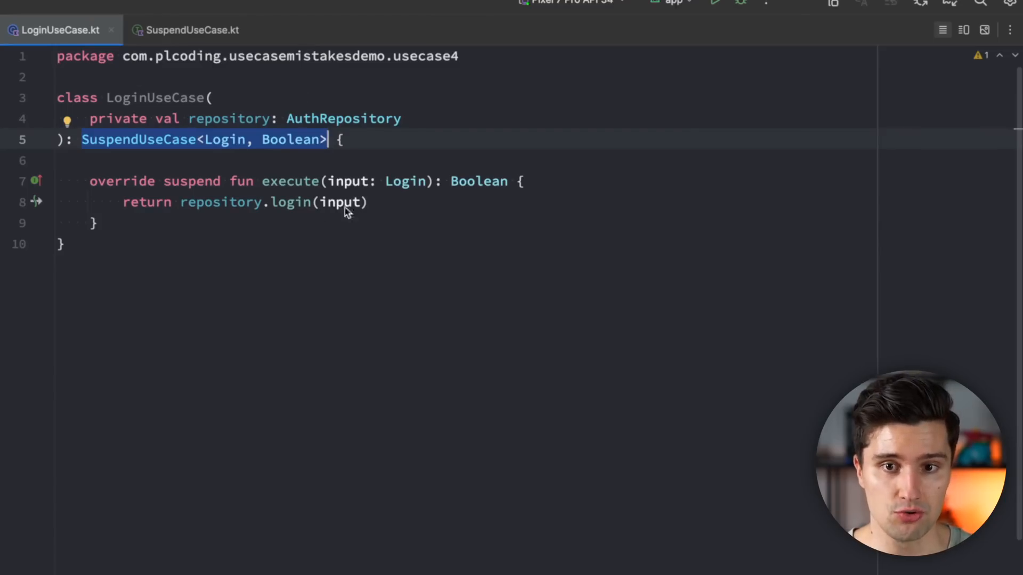
pyautogui.moveTo(481, 236)
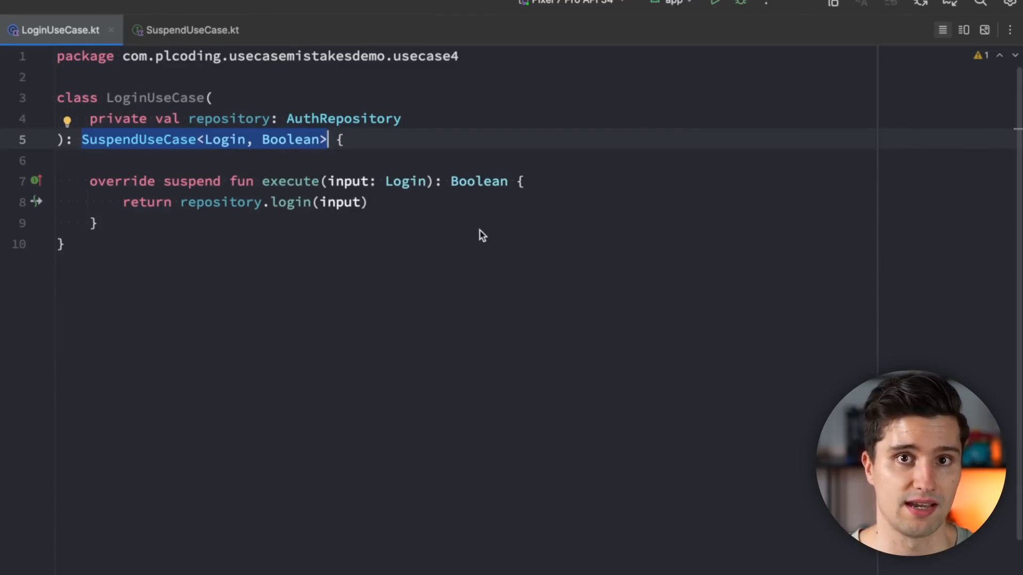
pyautogui.moveTo(469, 229)
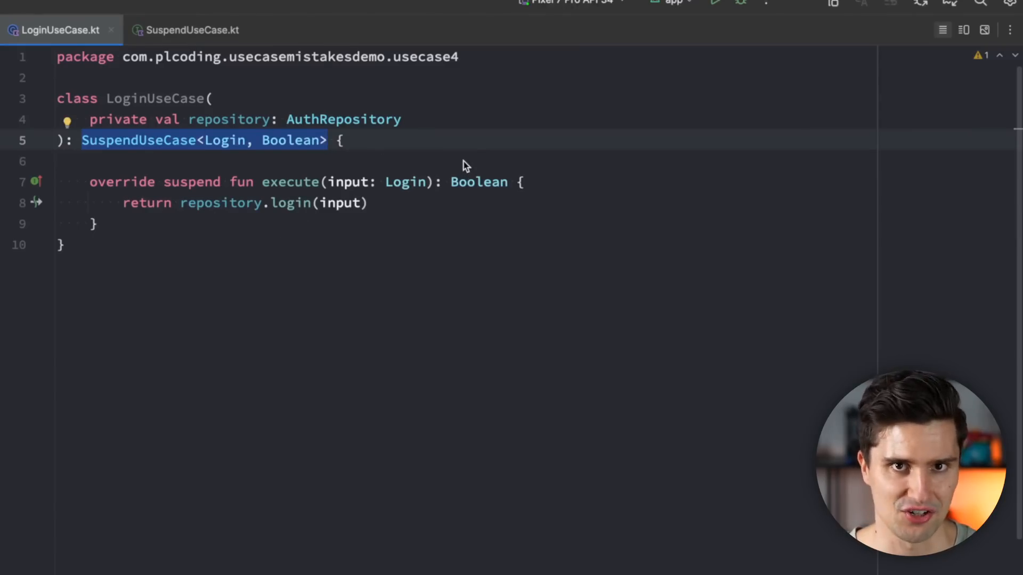
# Delete the ': SuspendUseCase<Login, Boolean>' supertype and select the leftover override modifier
pyautogui.press('Delete')
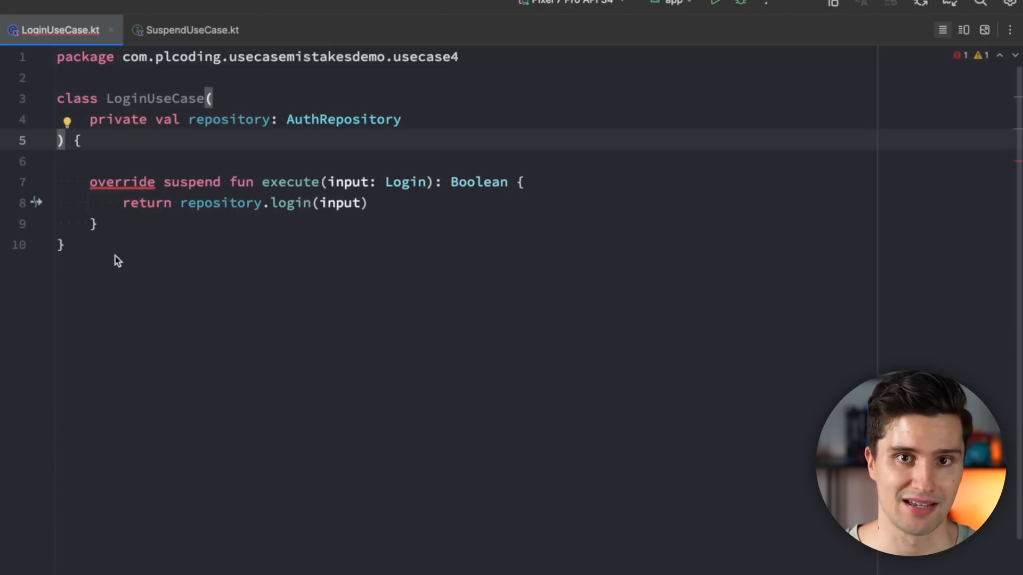
pyautogui.doubleClick(121, 182)
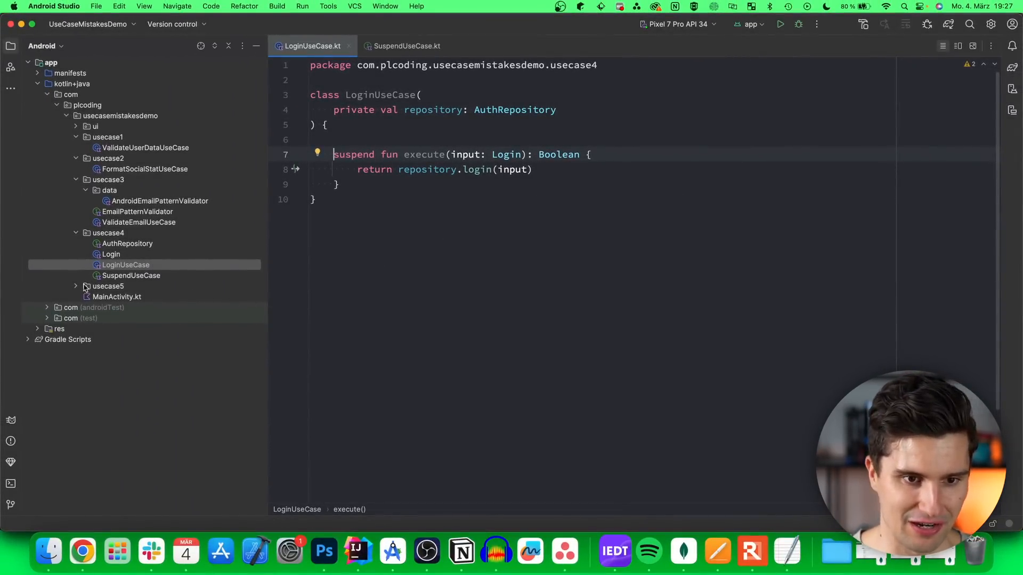
# Open ValidatePasswordUseCase.kt from usecase5 and scroll through its code
pyautogui.click(76, 286)
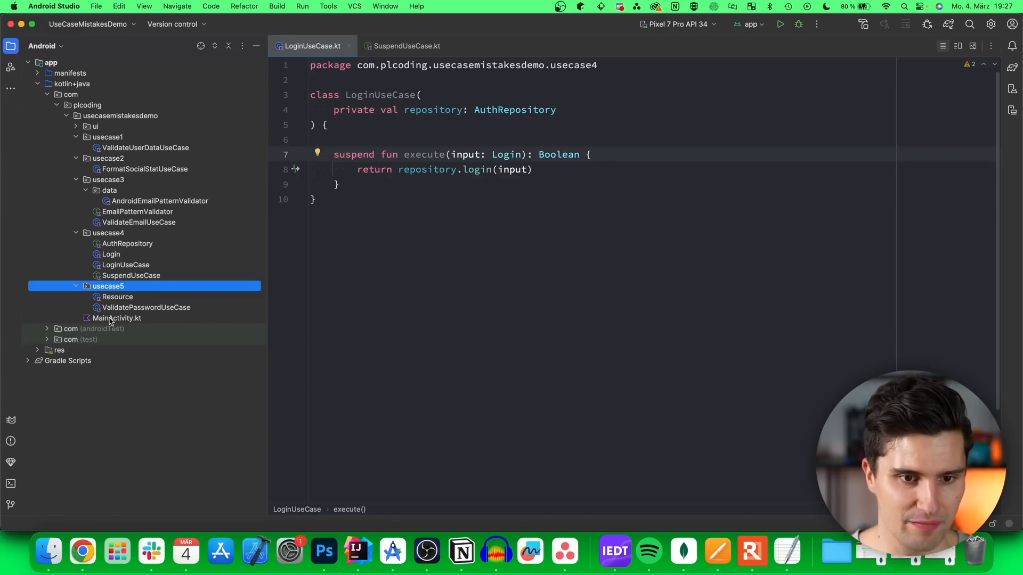
pyautogui.doubleClick(147, 308)
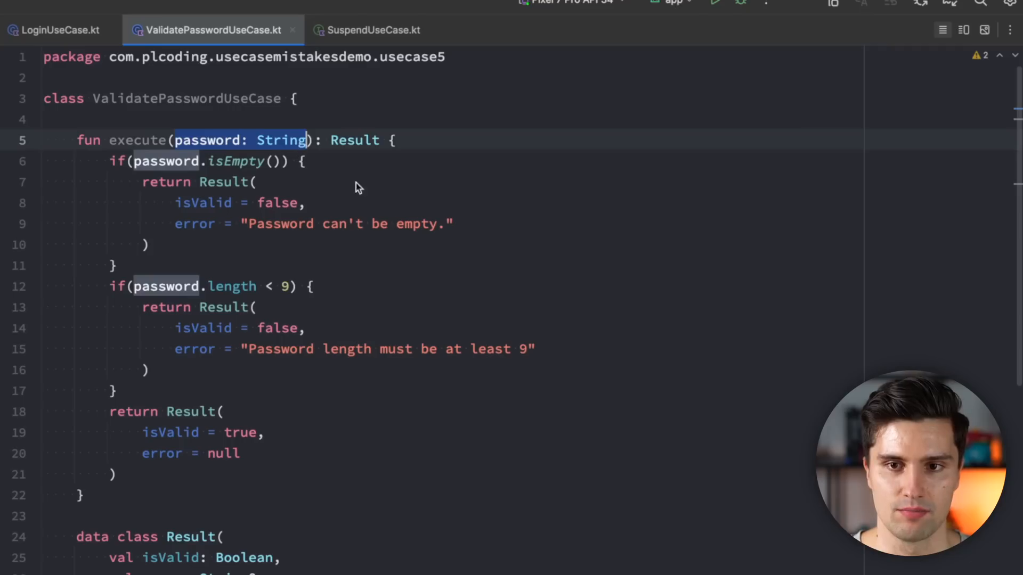
pyautogui.scroll(-3)
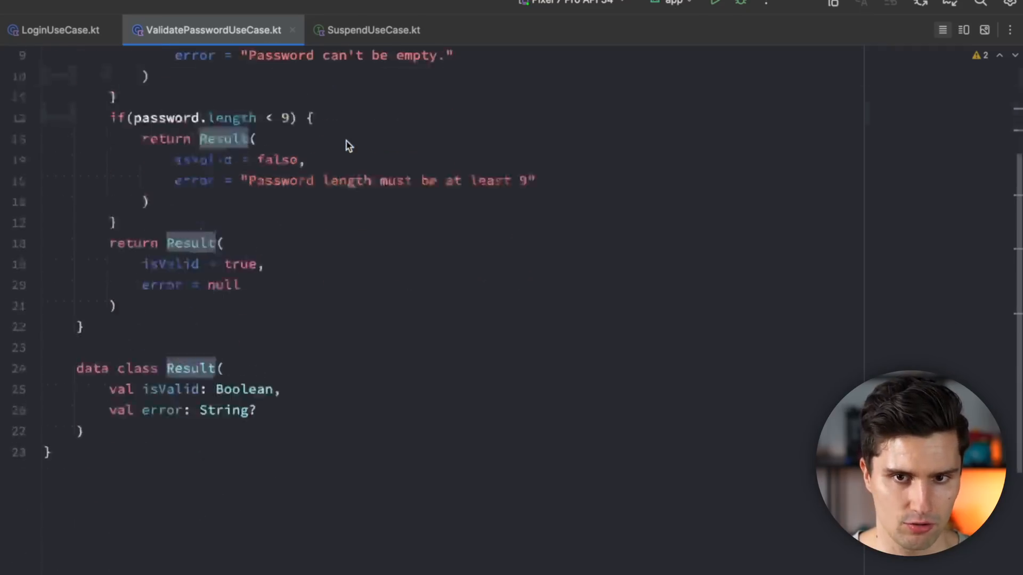
pyautogui.scroll(-3)
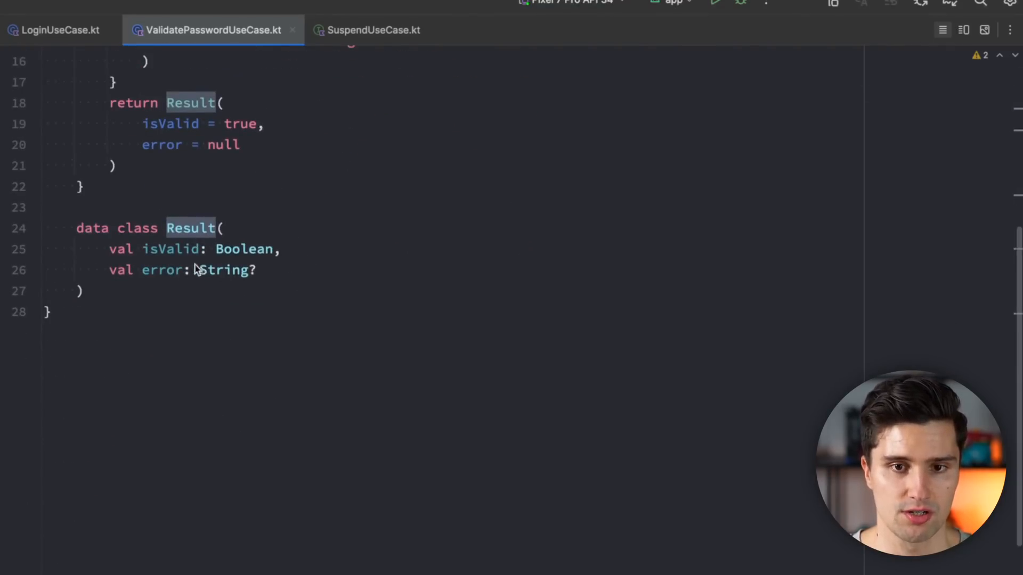
# Highlight the Result isValid property, the minimum length 9, and the password error messages
pyautogui.doubleClick(169, 250)
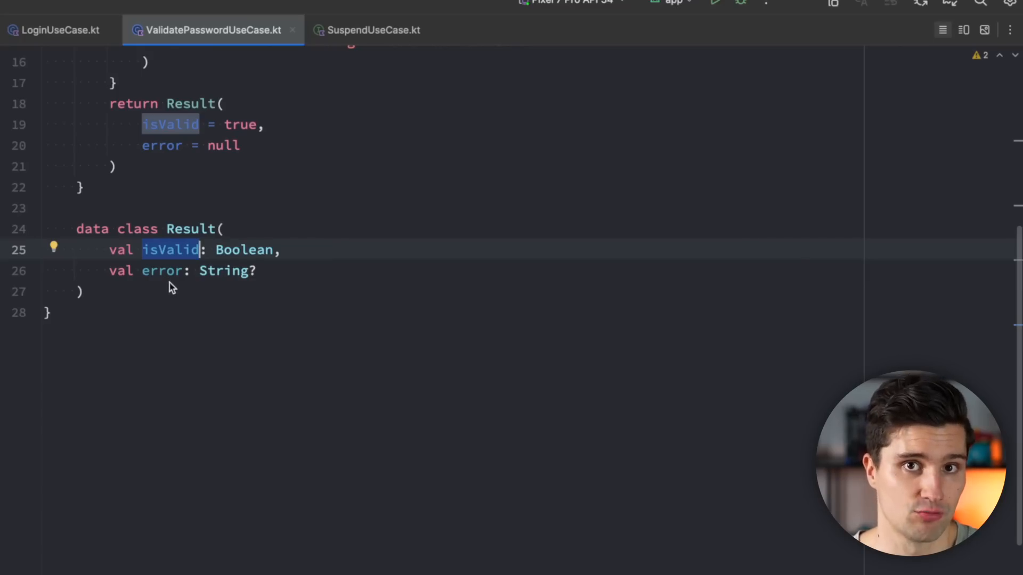
pyautogui.moveTo(163, 295)
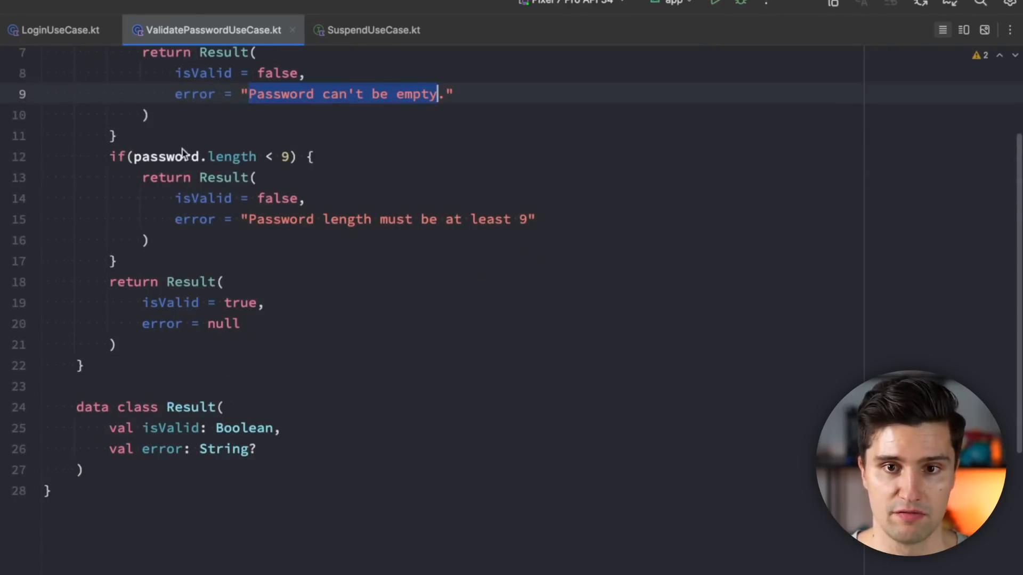
pyautogui.click(285, 157)
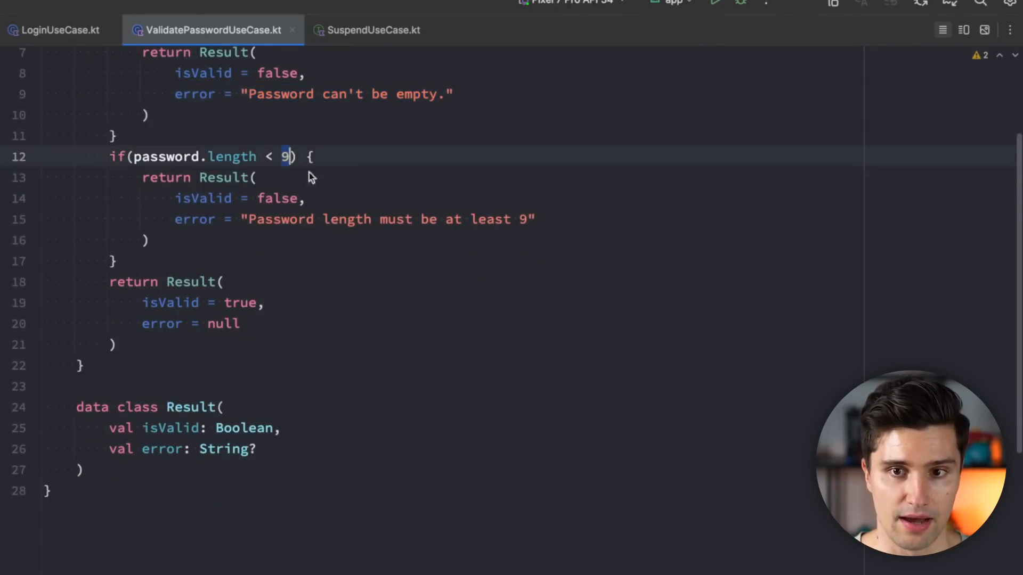
pyautogui.doubleClick(278, 220)
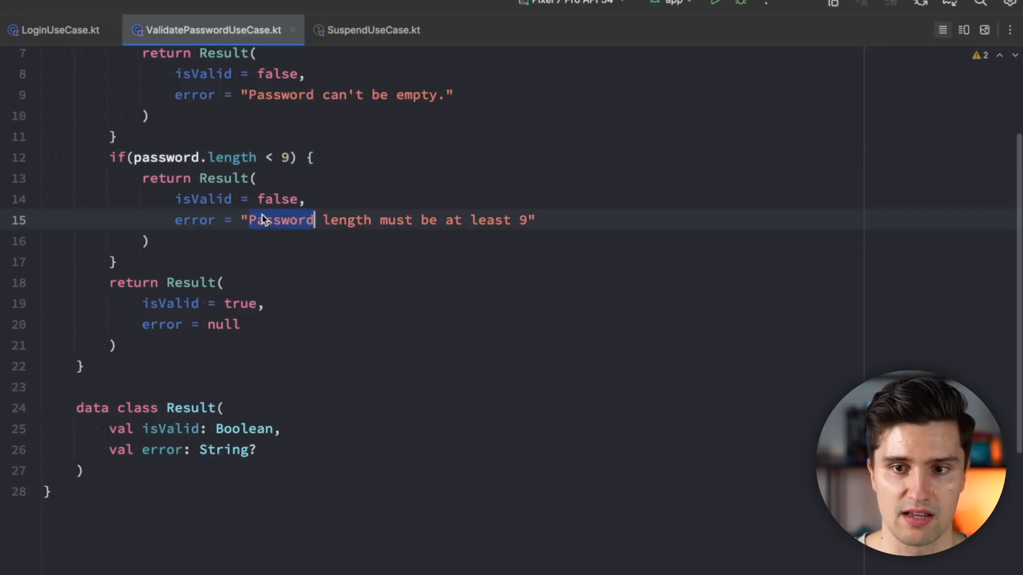
pyautogui.moveTo(249, 220); pyautogui.dragTo(534, 216)
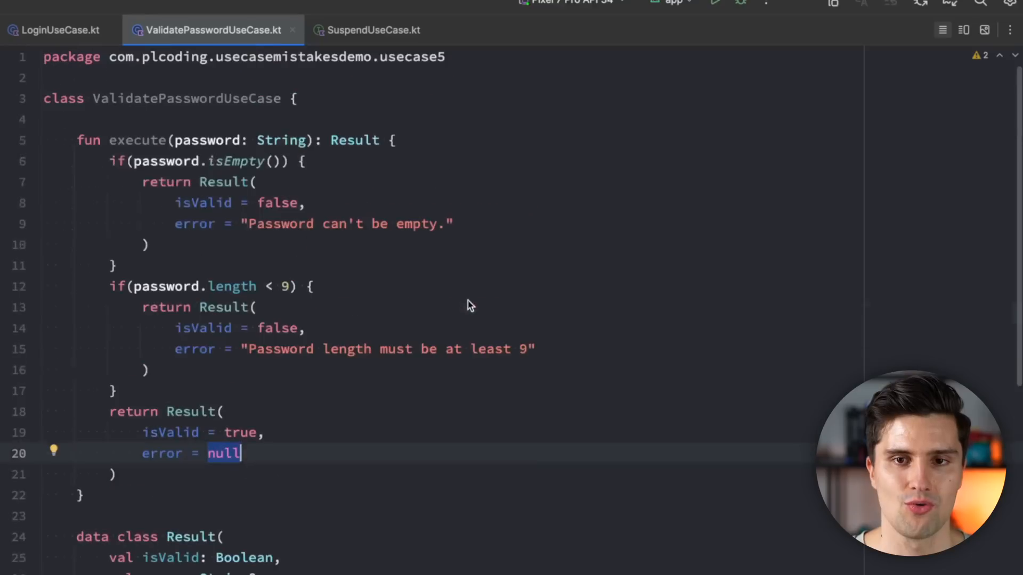
pyautogui.moveTo(533, 323)
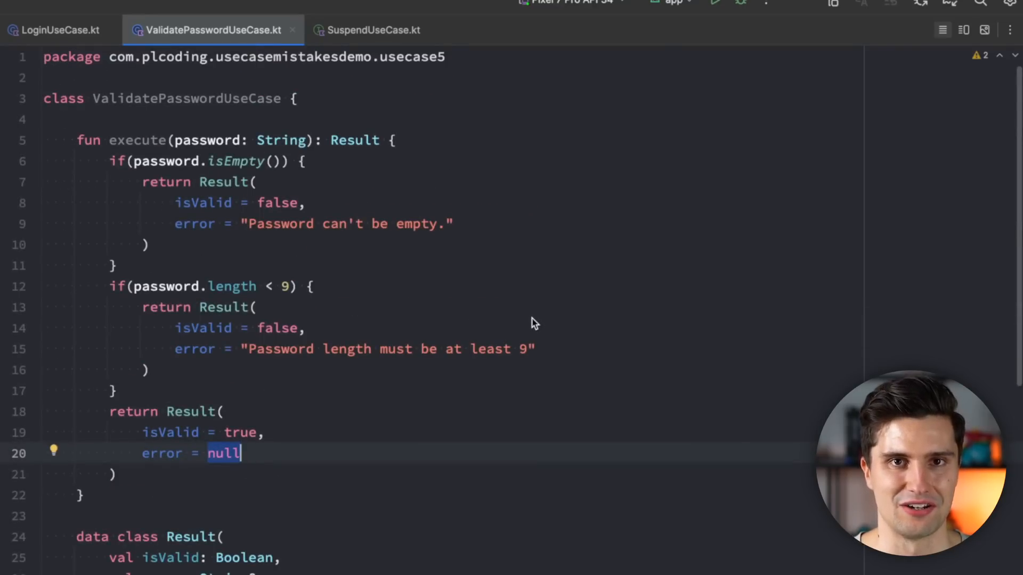
pyautogui.moveTo(527, 303)
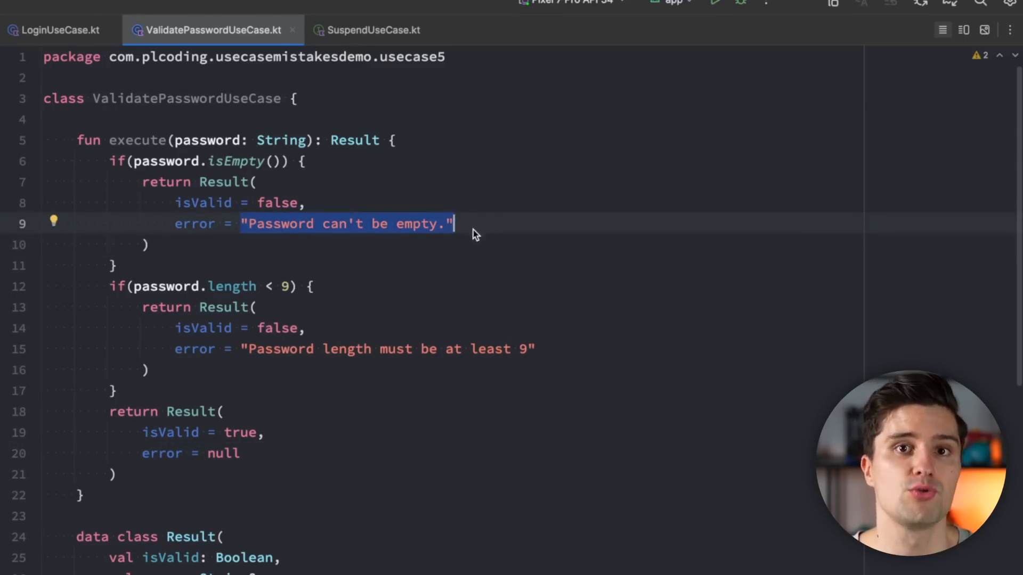
pyautogui.moveTo(433, 279)
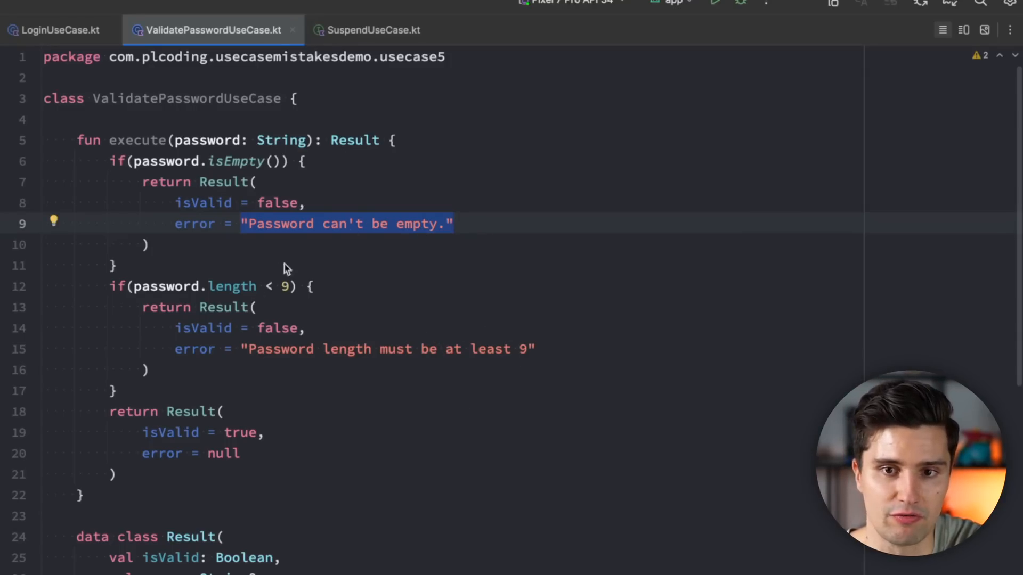
pyautogui.moveTo(471, 288)
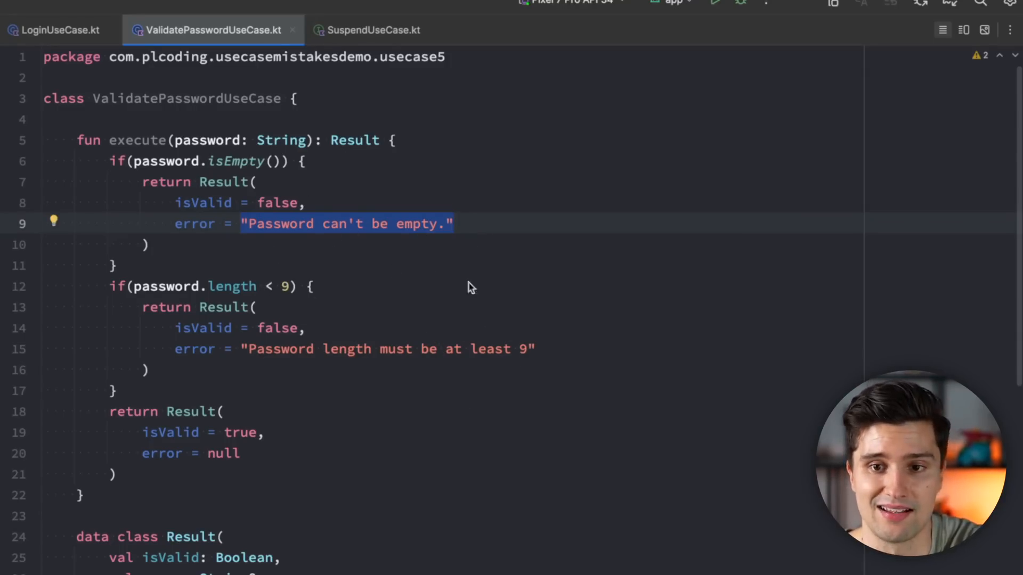
pyautogui.moveTo(437, 72)
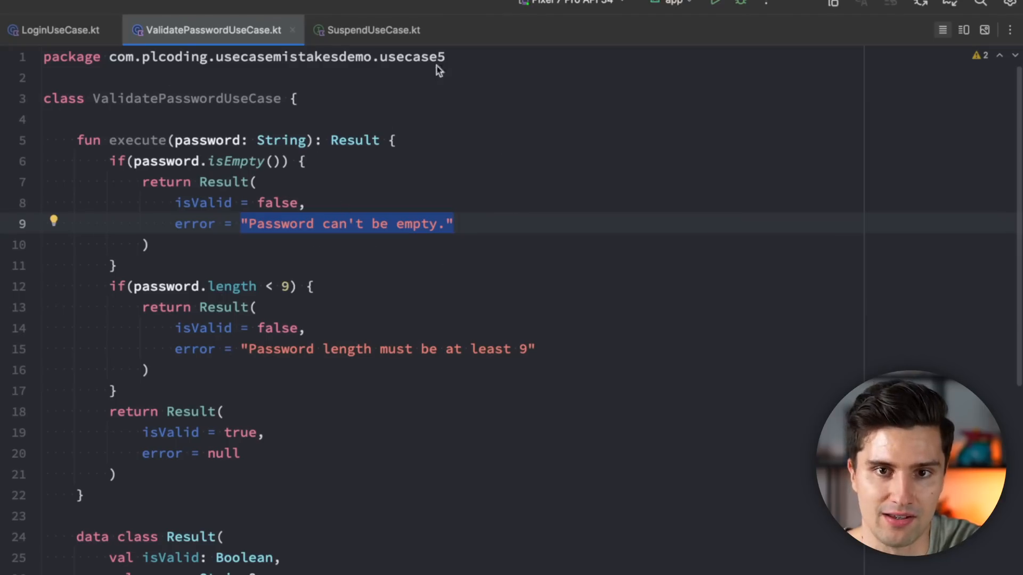
pyautogui.moveTo(604, 255)
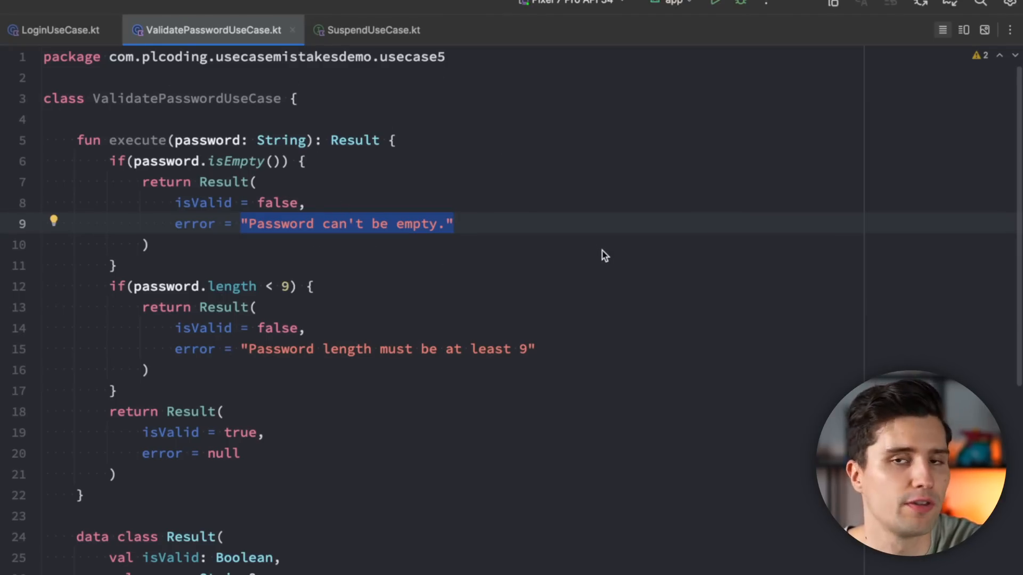
pyautogui.moveTo(582, 241)
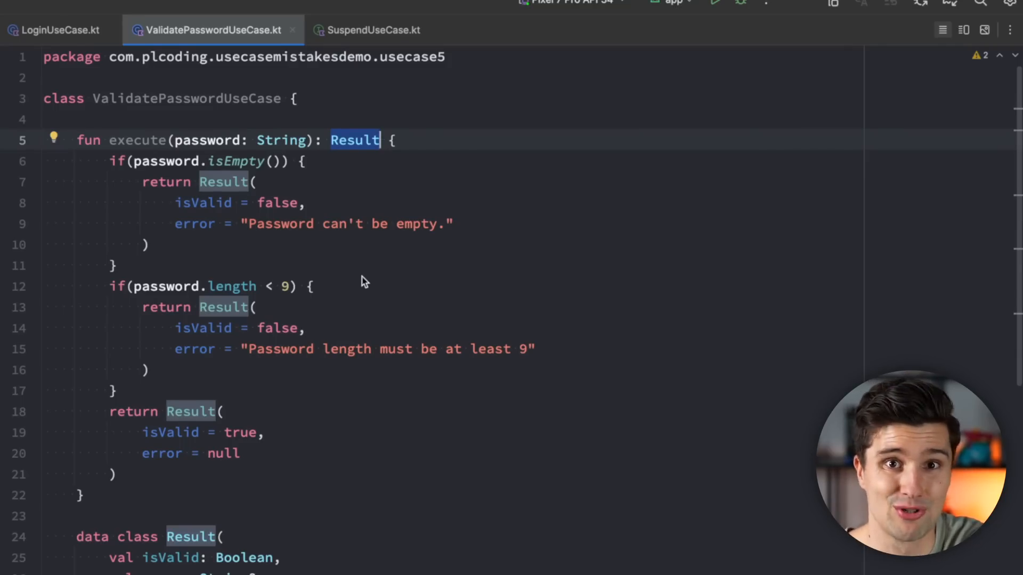
pyautogui.moveTo(534, 305)
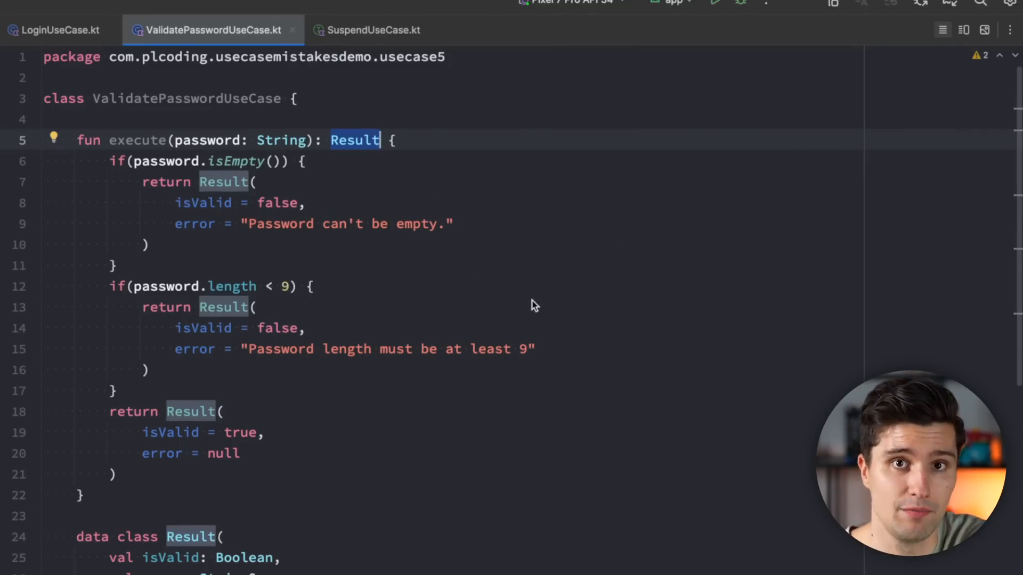
pyautogui.moveTo(612, 238)
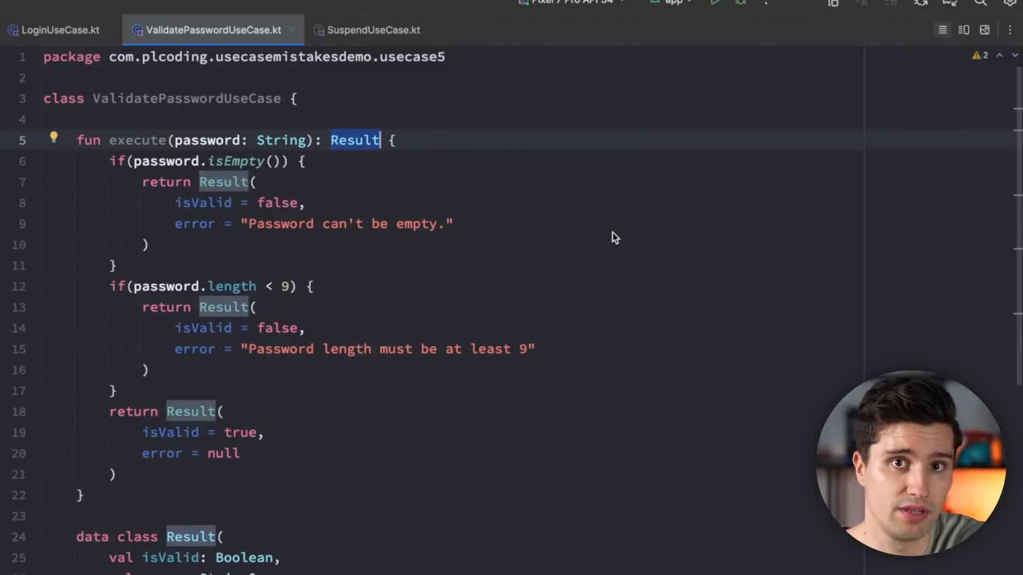
pyautogui.moveTo(561, 202)
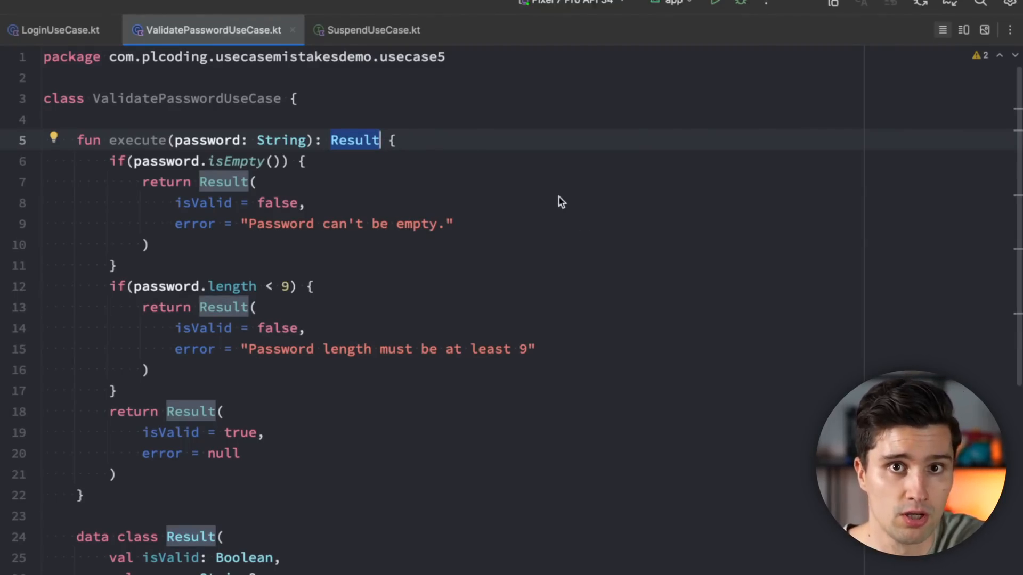